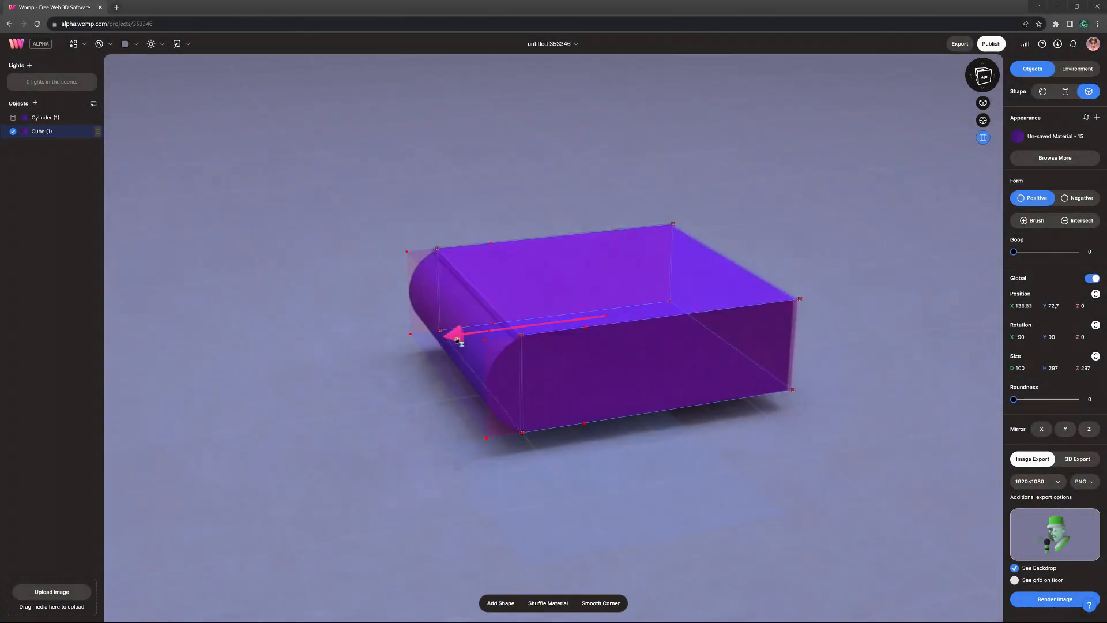
Step: Delete the existing cube and cylinder to leave a blank canvas
click(1077, 68)
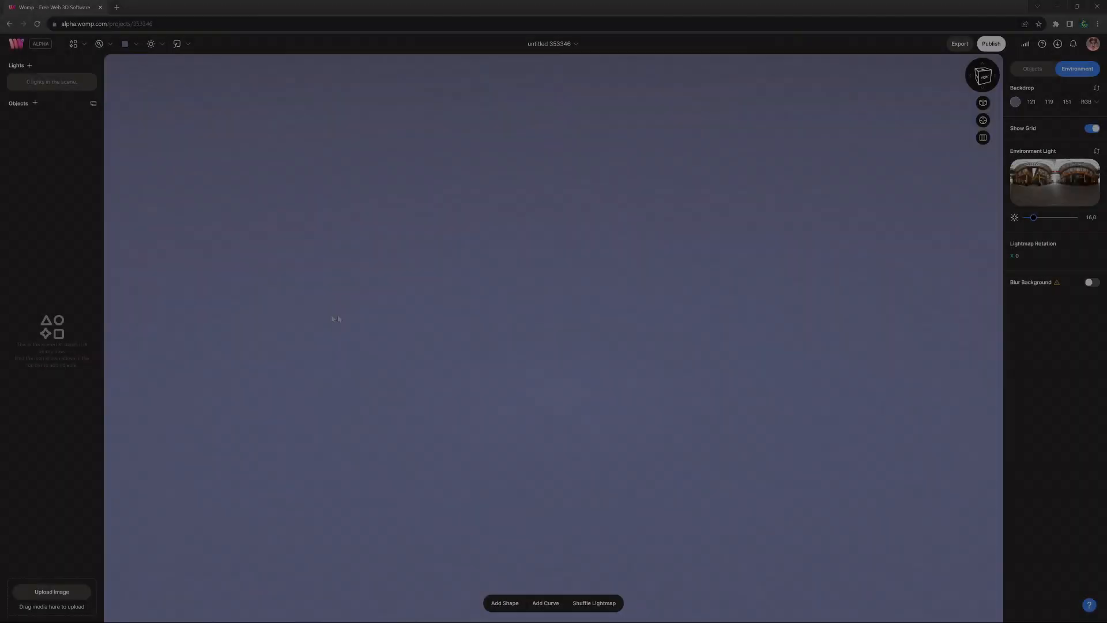
Step: Add a cylinder, stretch it longer, and colour it deep purple
click(74, 44)
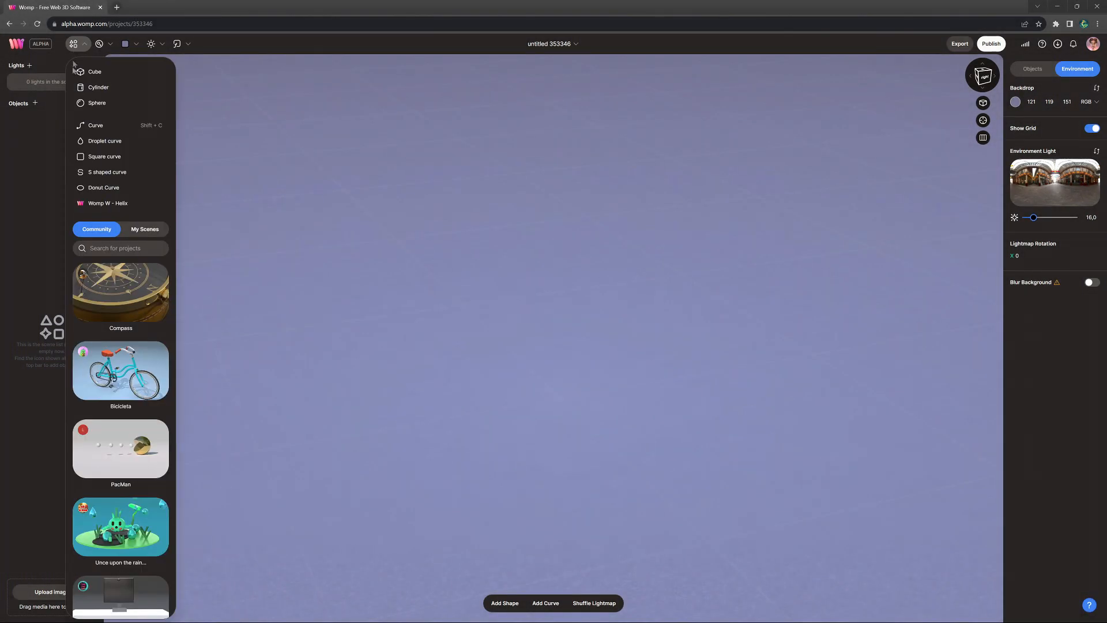
click(98, 87)
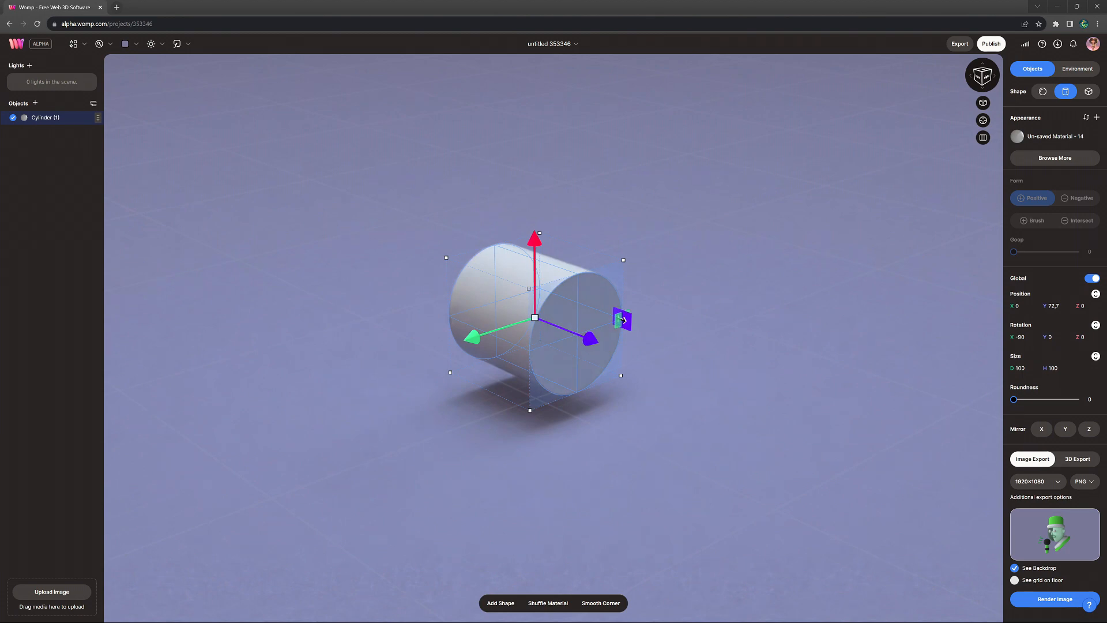
drag(621, 319, 714, 353)
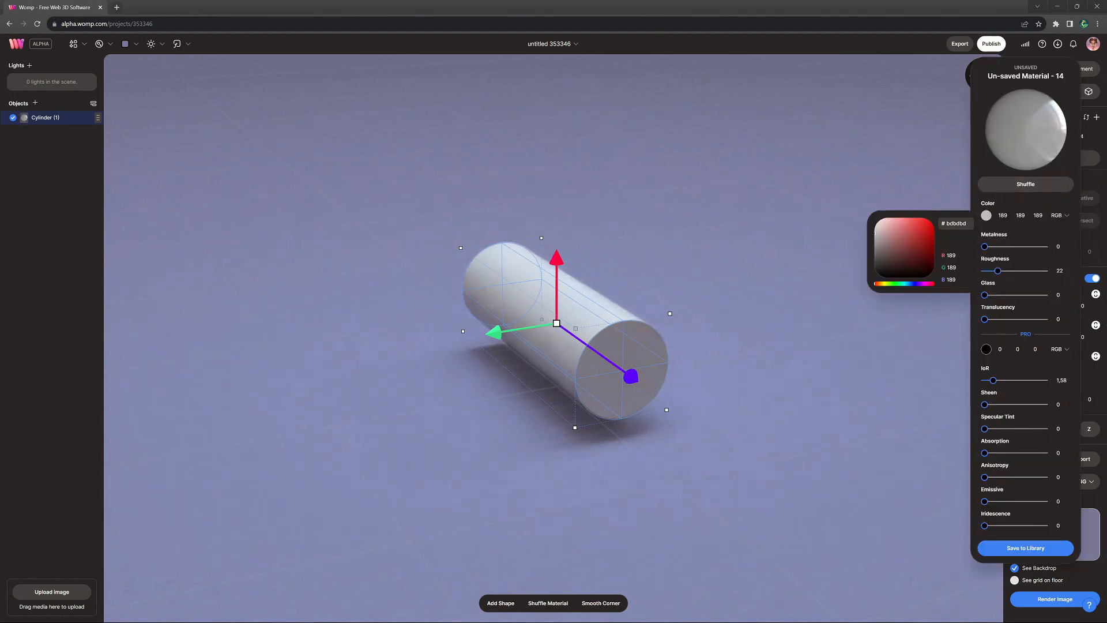
click(922, 247)
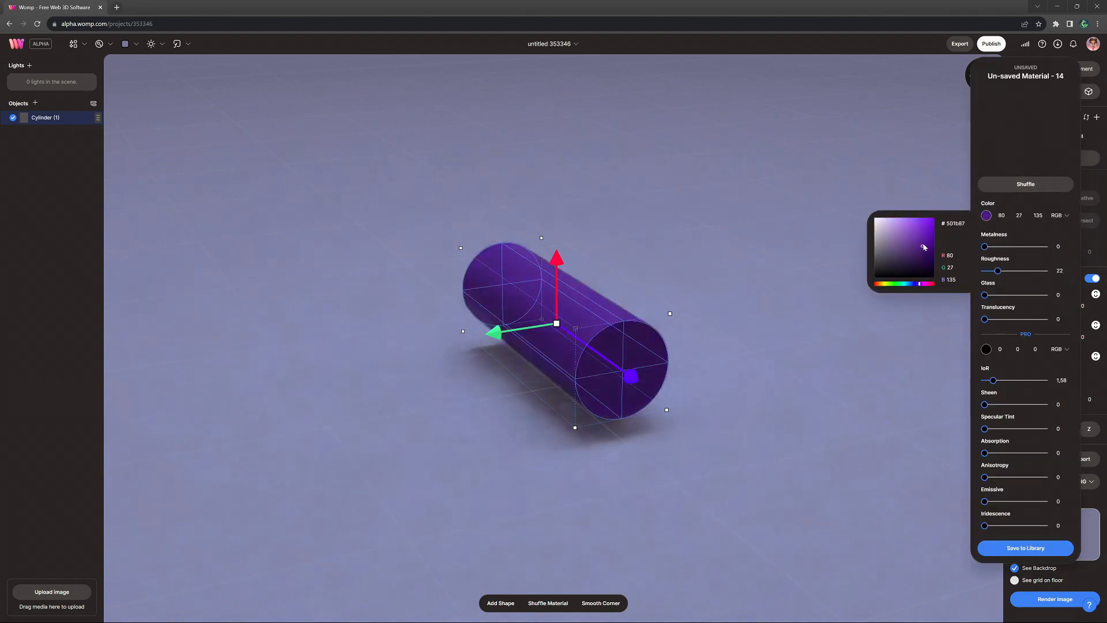
drag(998, 270, 1021, 270)
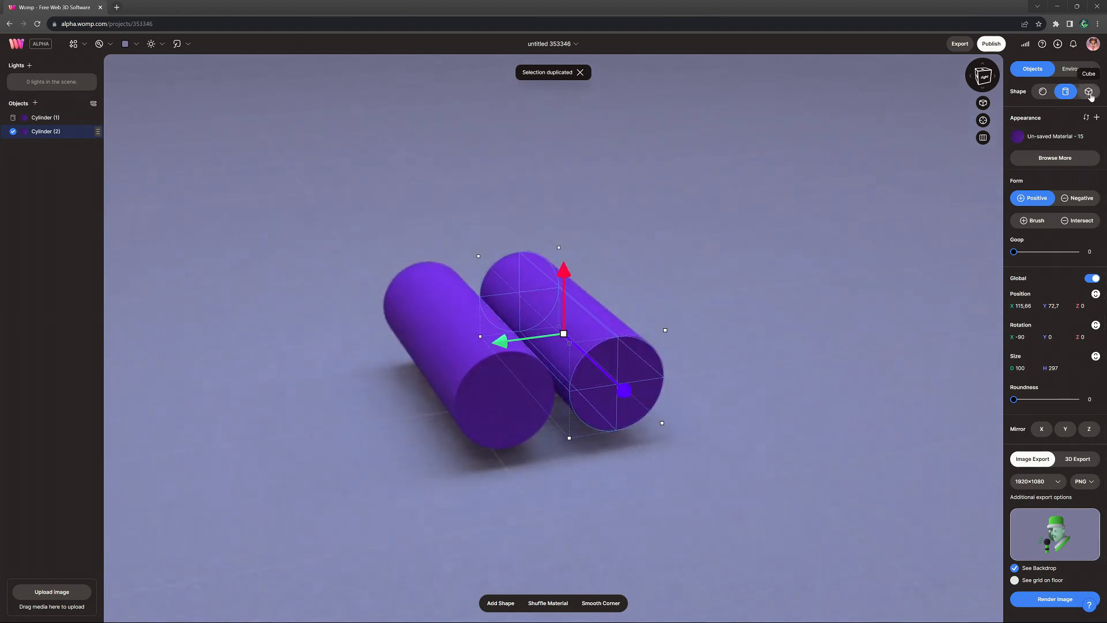
Step: Turn the duplicate cylinder into a cube, shift it alongside, and shorten its depth
click(1088, 92)
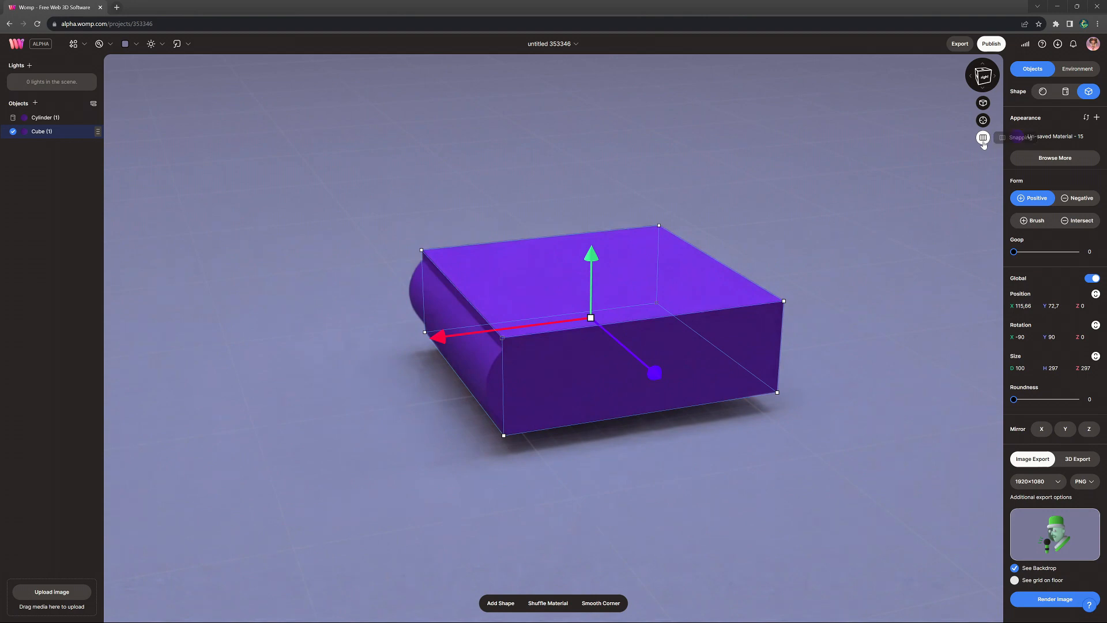
drag(437, 337, 458, 332)
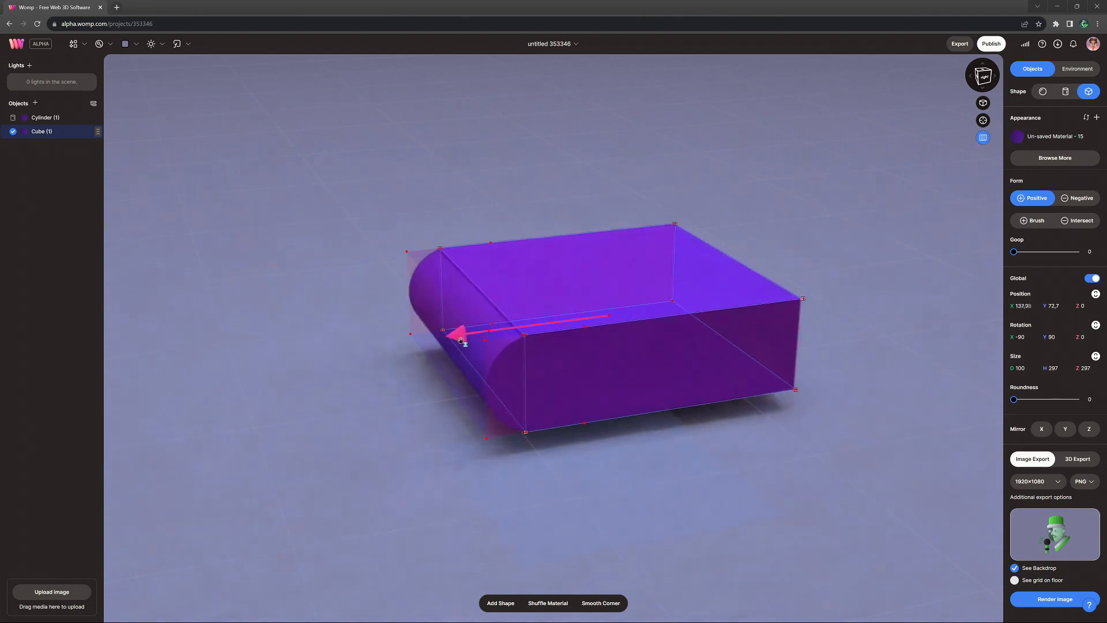
click(1076, 68)
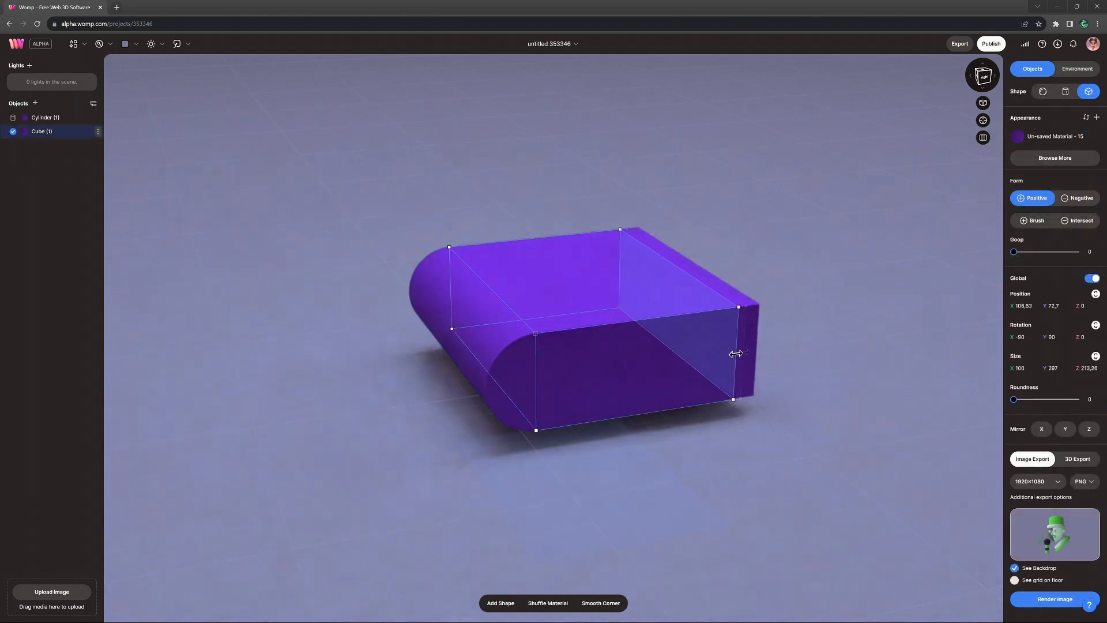
click(1076, 68)
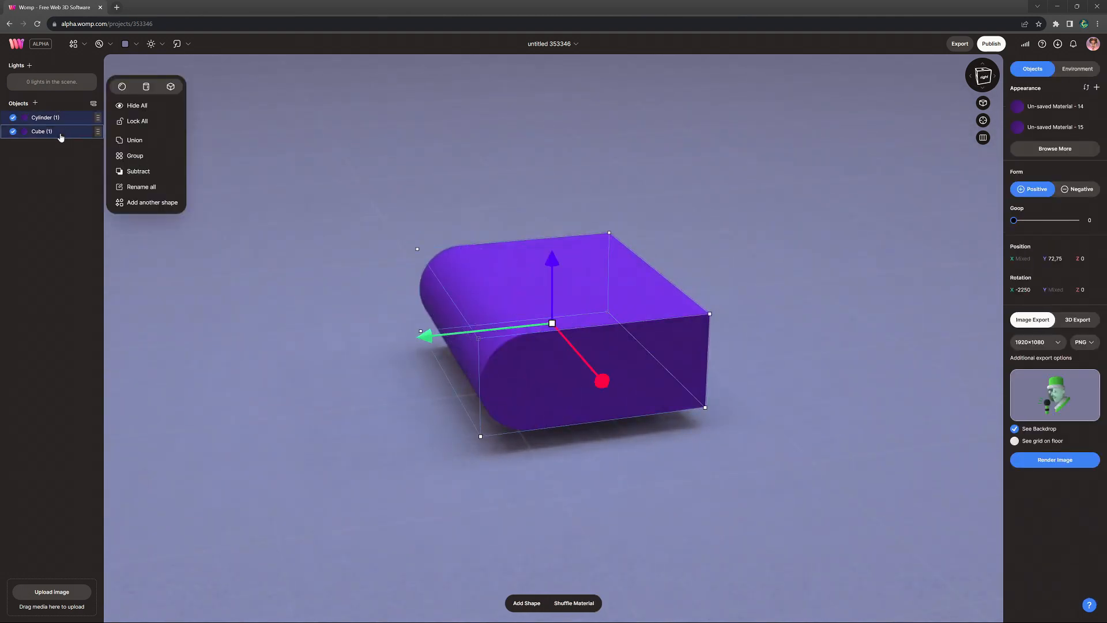
Step: Paste copies of the cylinder and box, set them Negative, and size and shift them as cutters
key(ctrl+v)
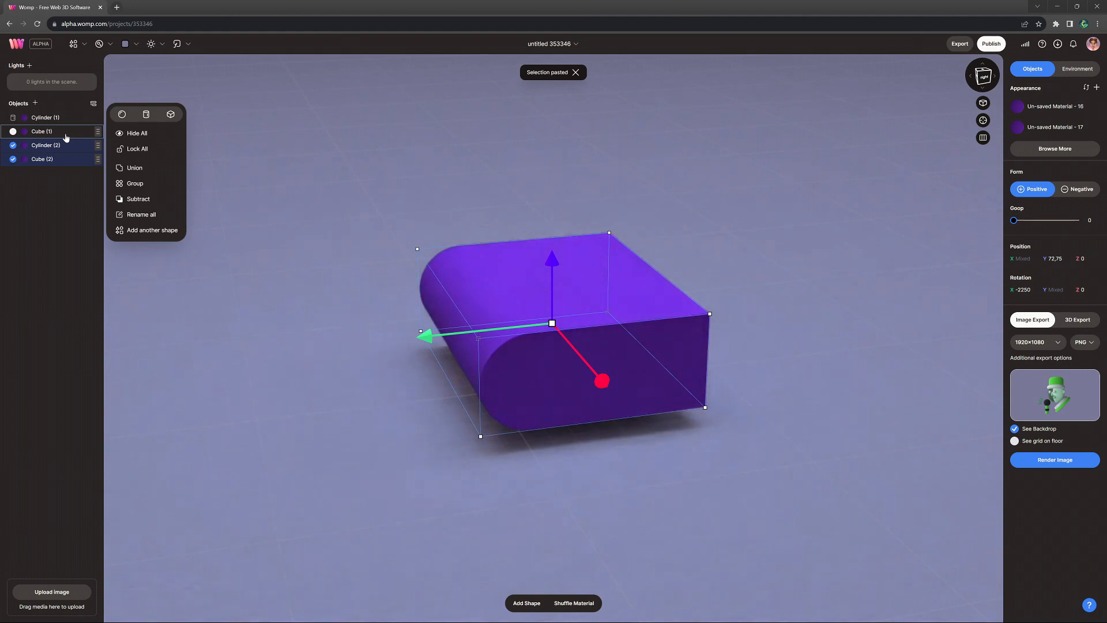
click(1078, 189)
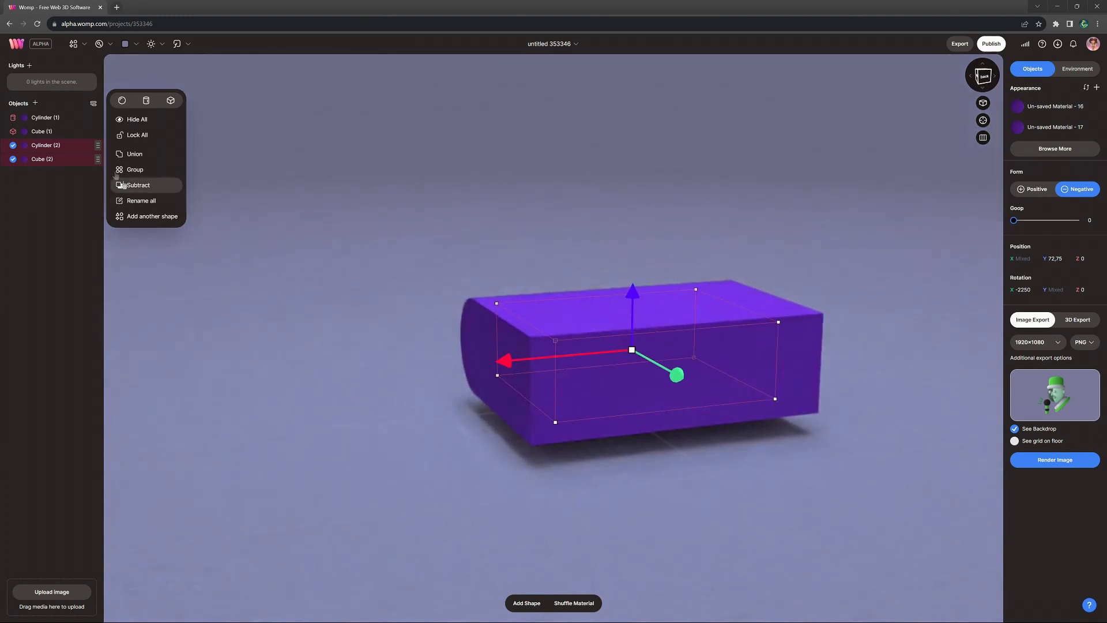
click(139, 185)
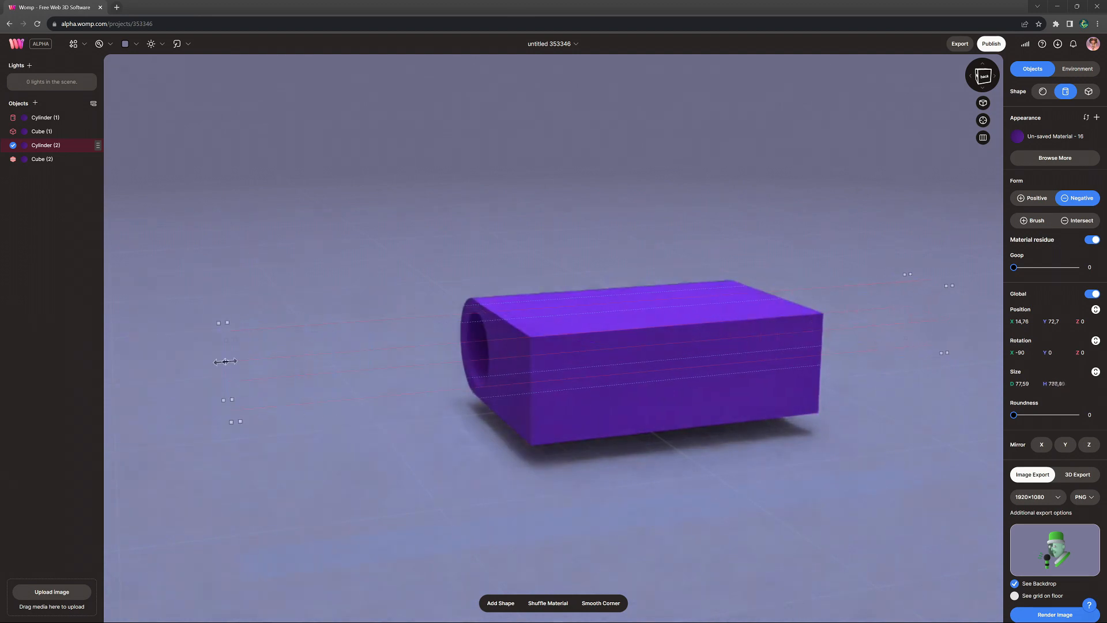
click(41, 159)
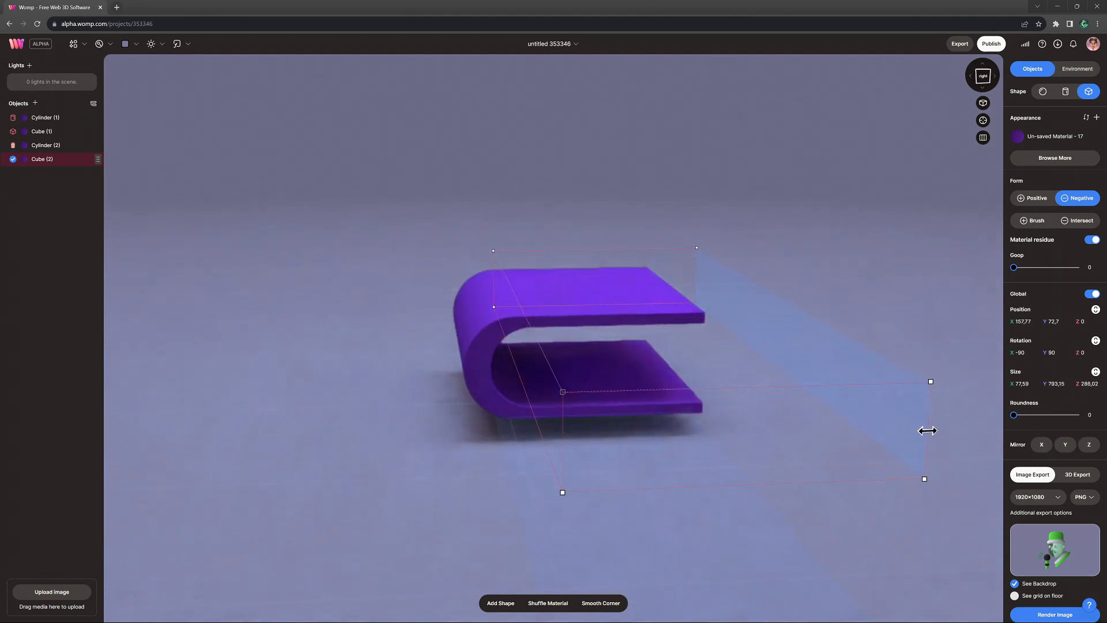
click(45, 144)
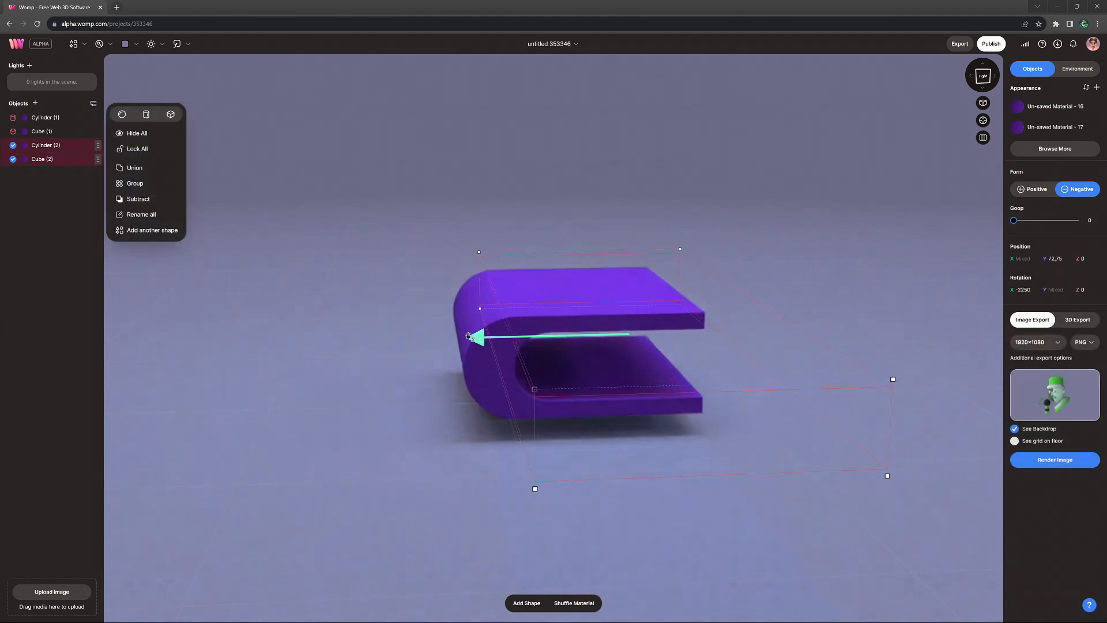
drag(484, 336, 449, 339)
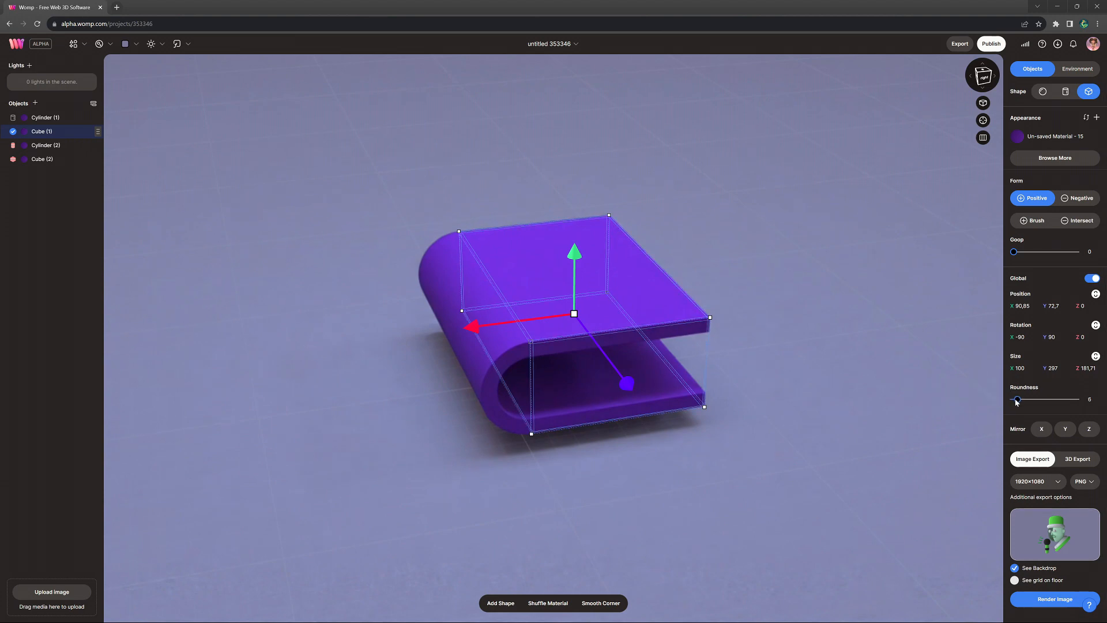
Step: Round the edges of the base box and base cylinder with Roundness 10
drag(1015, 399, 1021, 399)
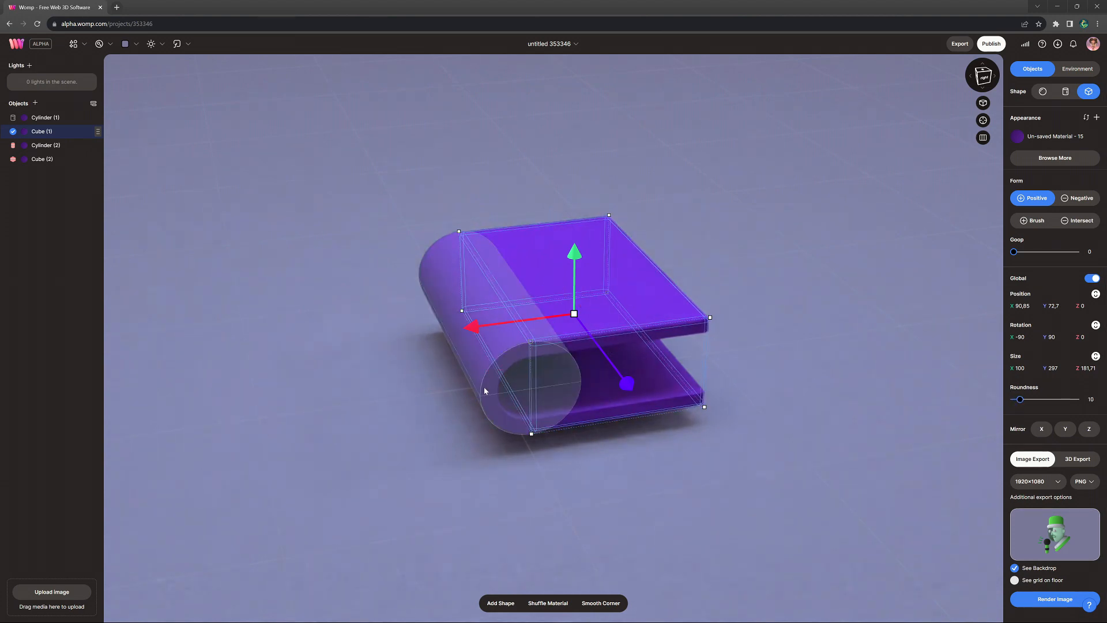
click(45, 117)
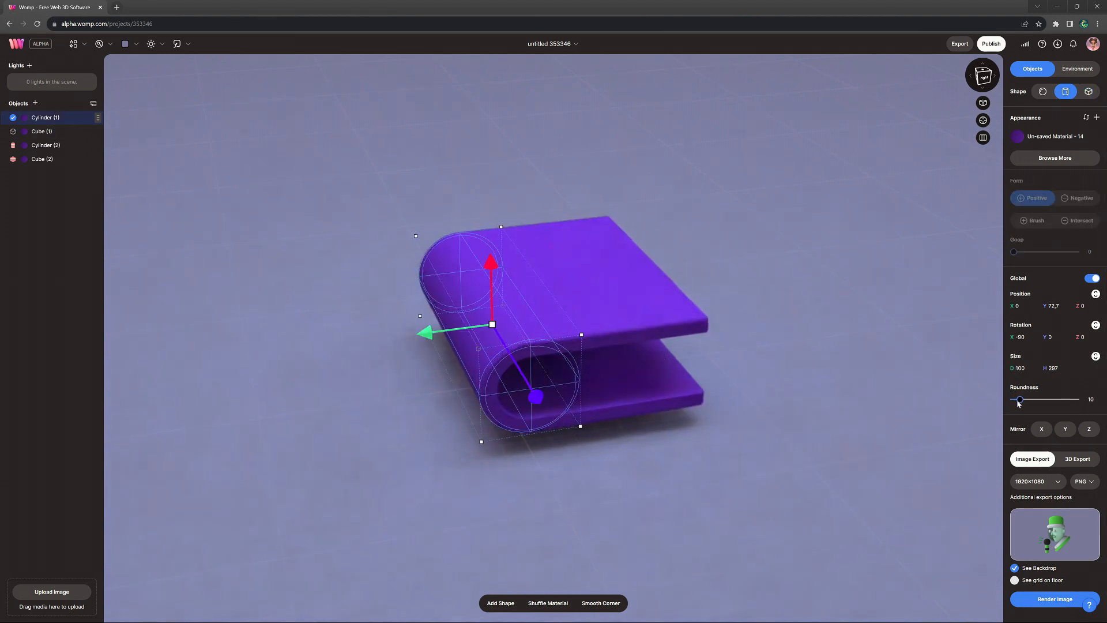
click(1076, 68)
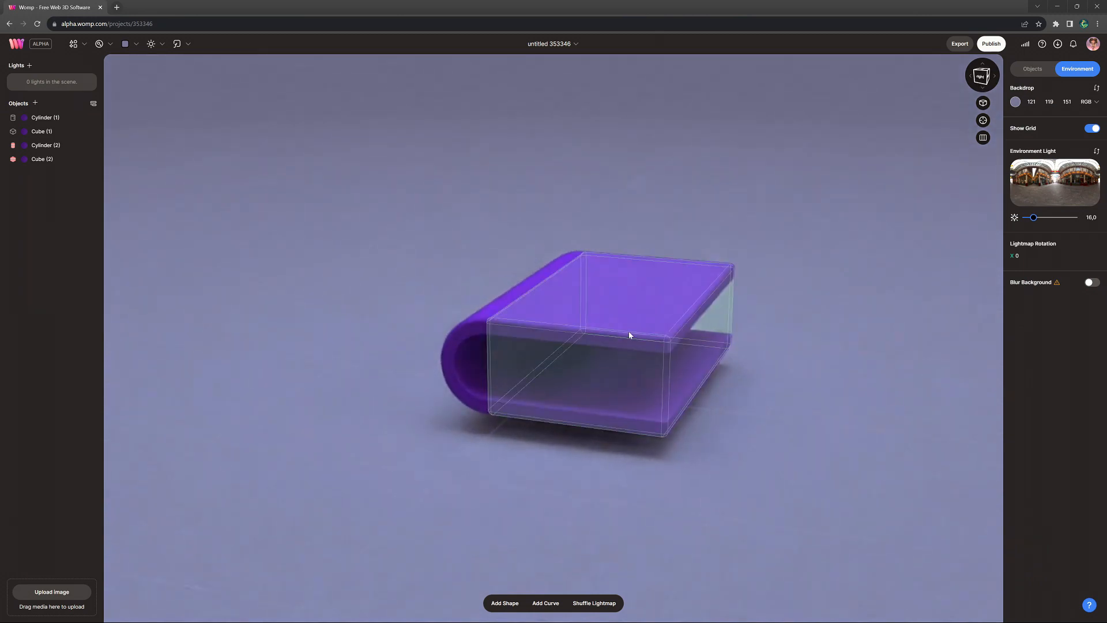
Step: Add a cream page box inside the cover, round its edges, and duplicate it
key(ctrl+v)
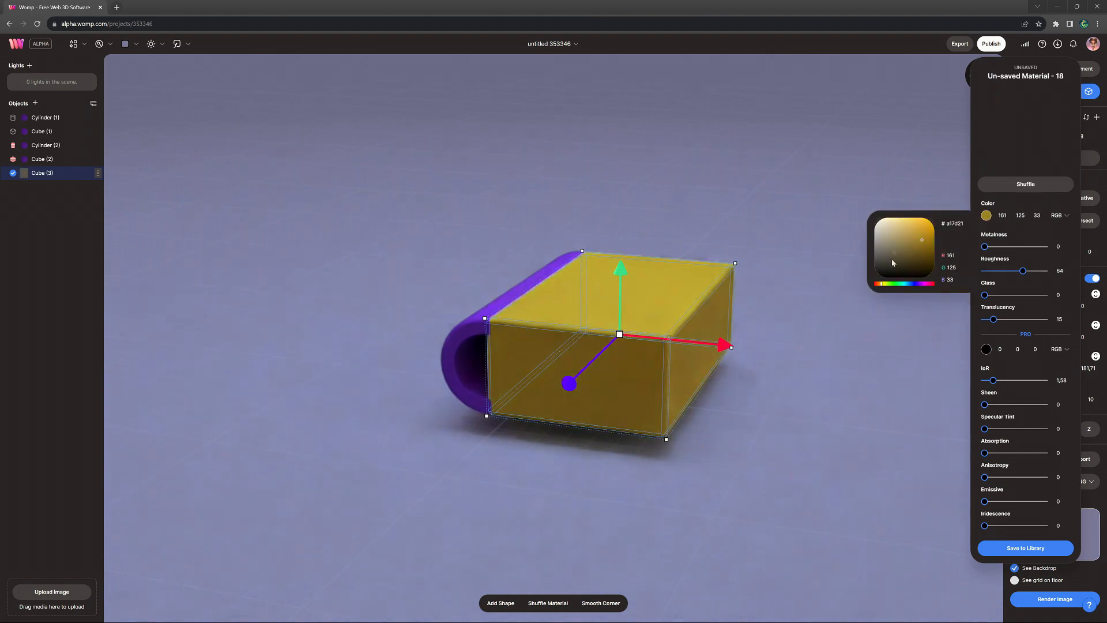
click(884, 243)
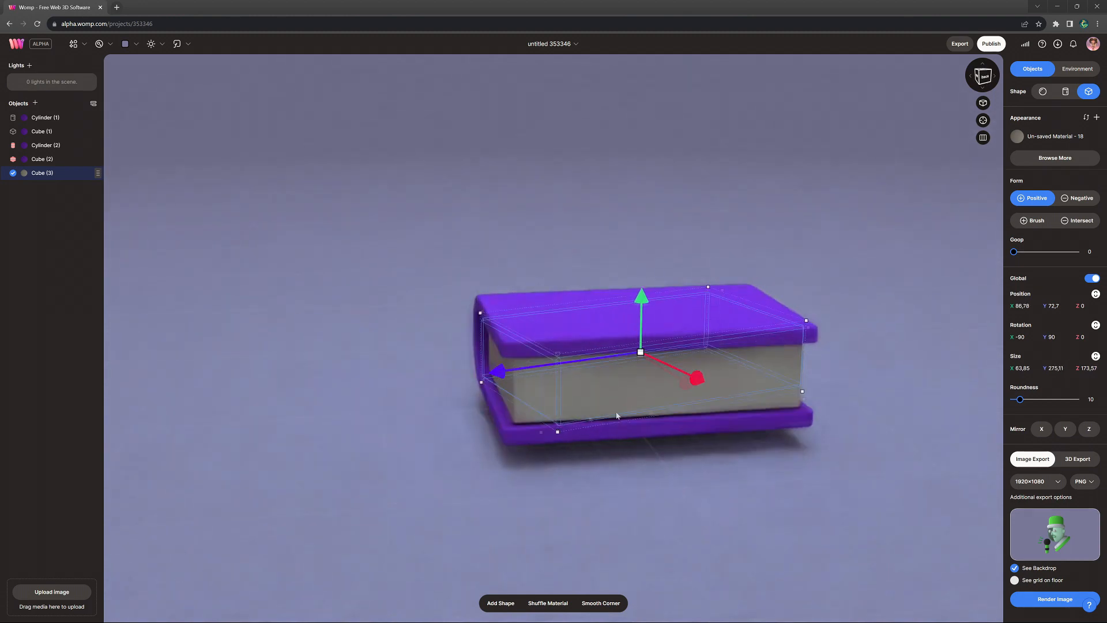
drag(1019, 399, 1026, 399)
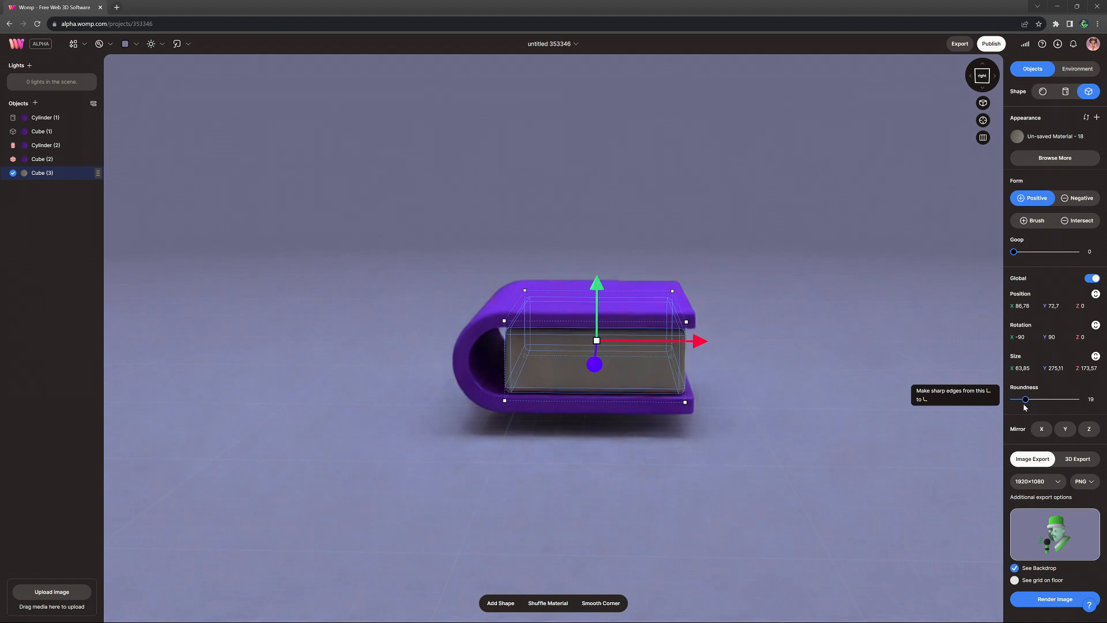
click(1075, 69)
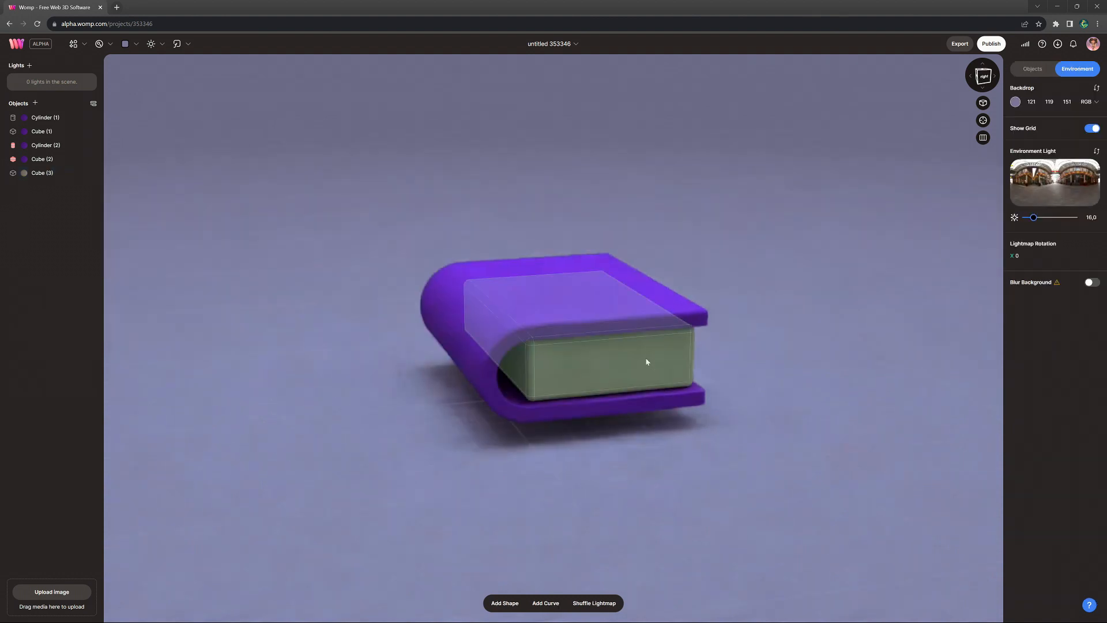
key(ctrl+v)
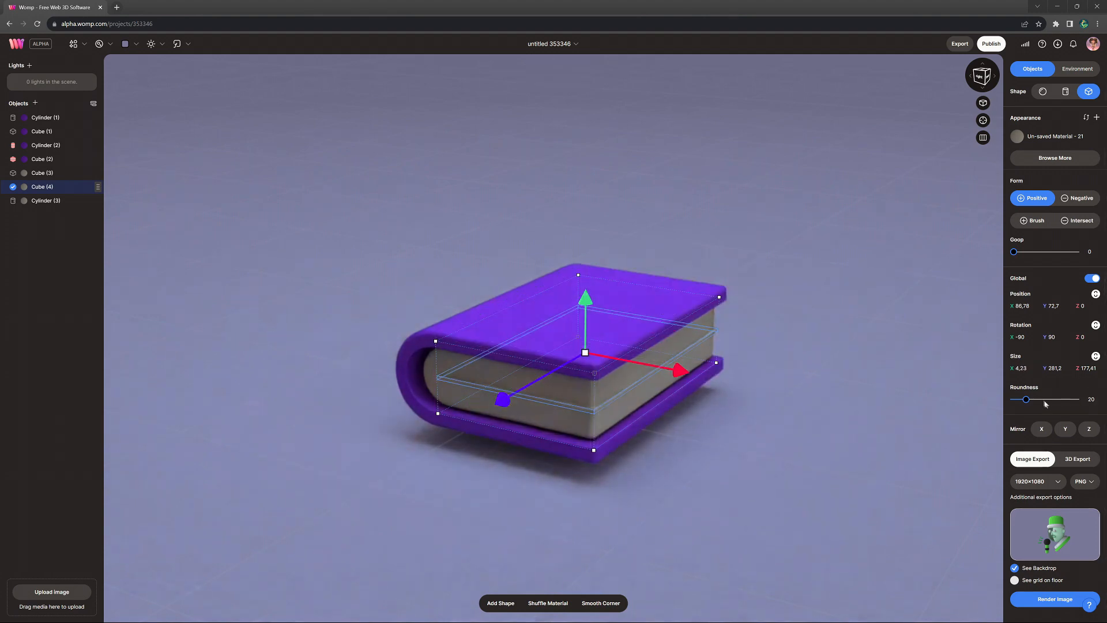
Step: Set page Roundness to 100, add slightly twisted page copies, and group everything as 'book'
drag(1026, 399, 1076, 399)
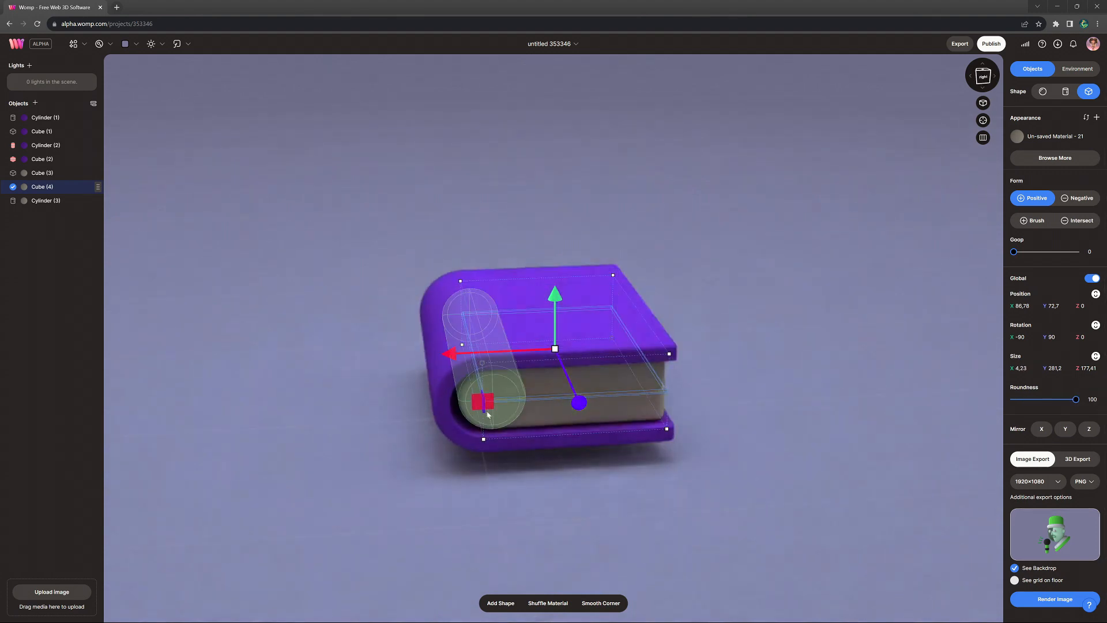
click(1077, 69)
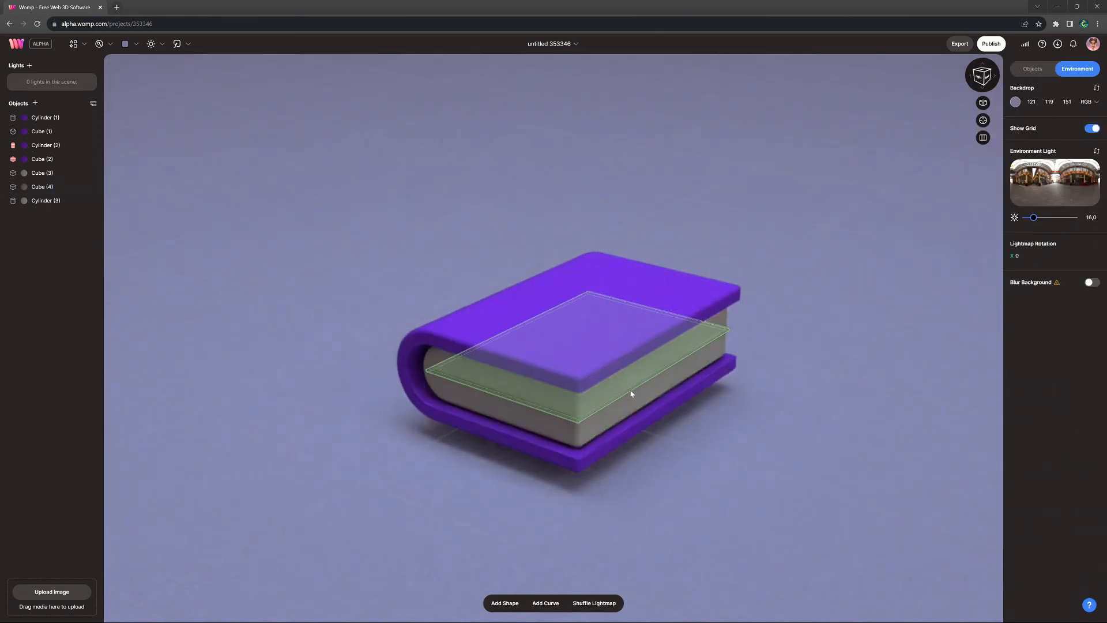
key(ctrl+d)
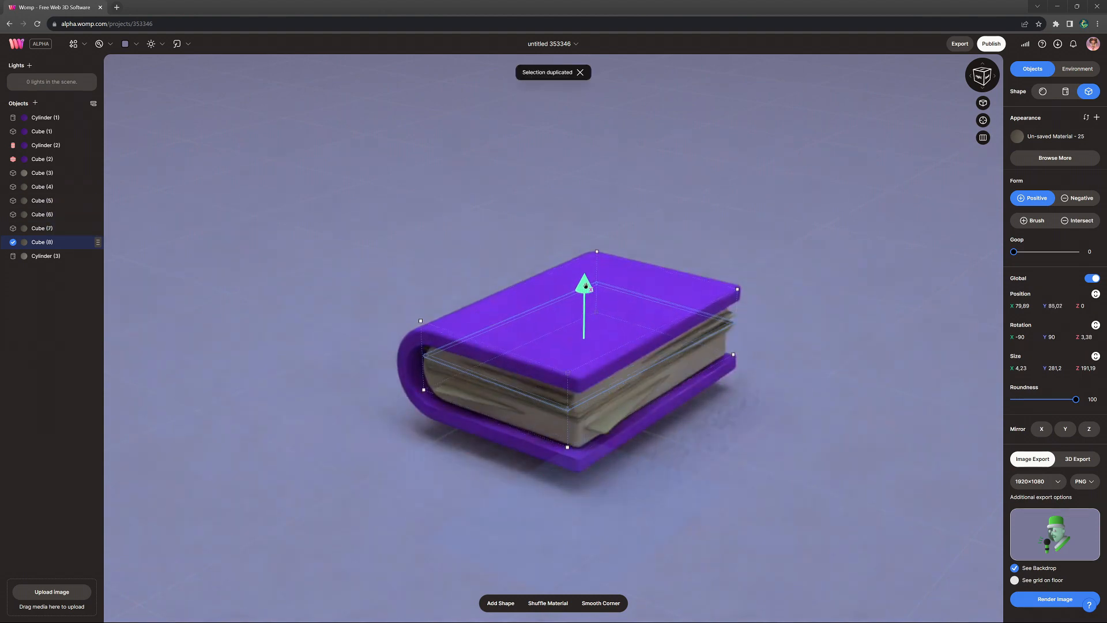
key(ctrl+v)
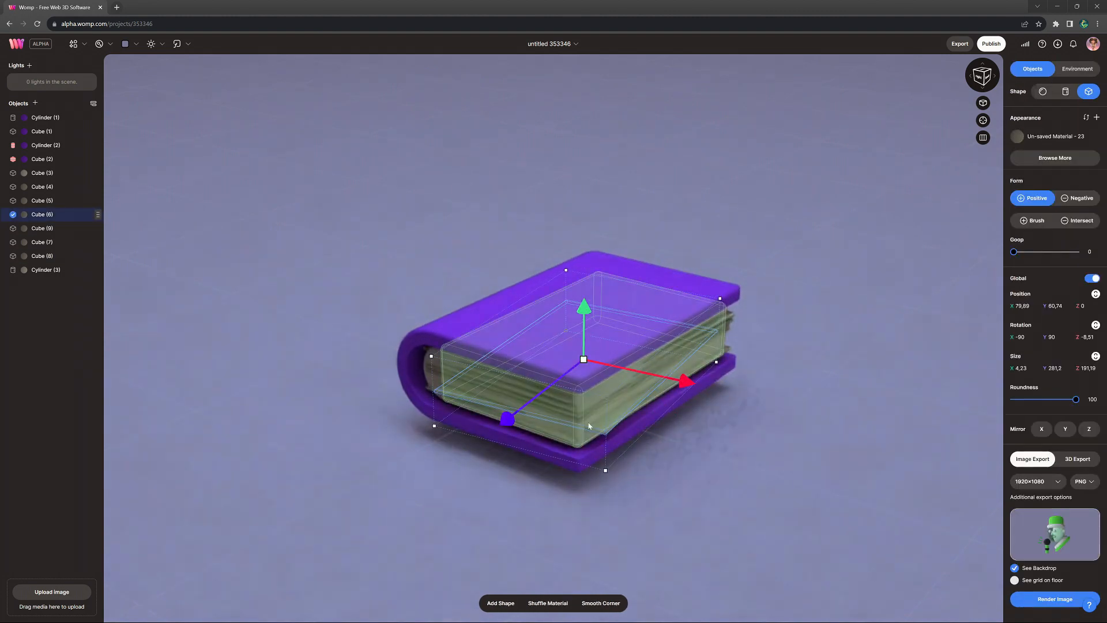
key(ctrl+v)
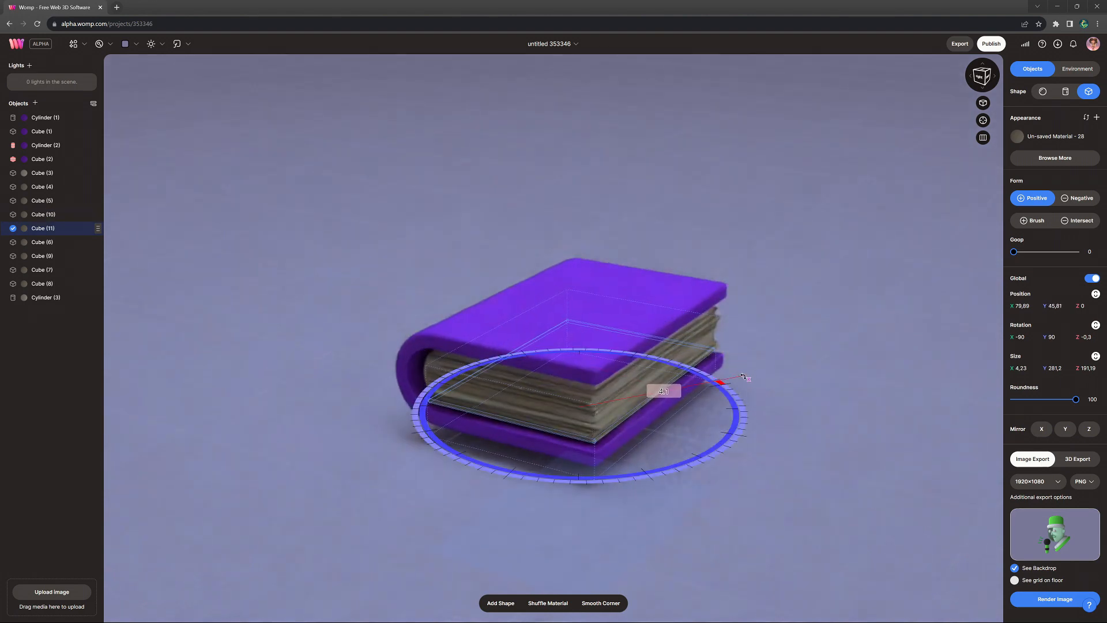
click(1076, 68)
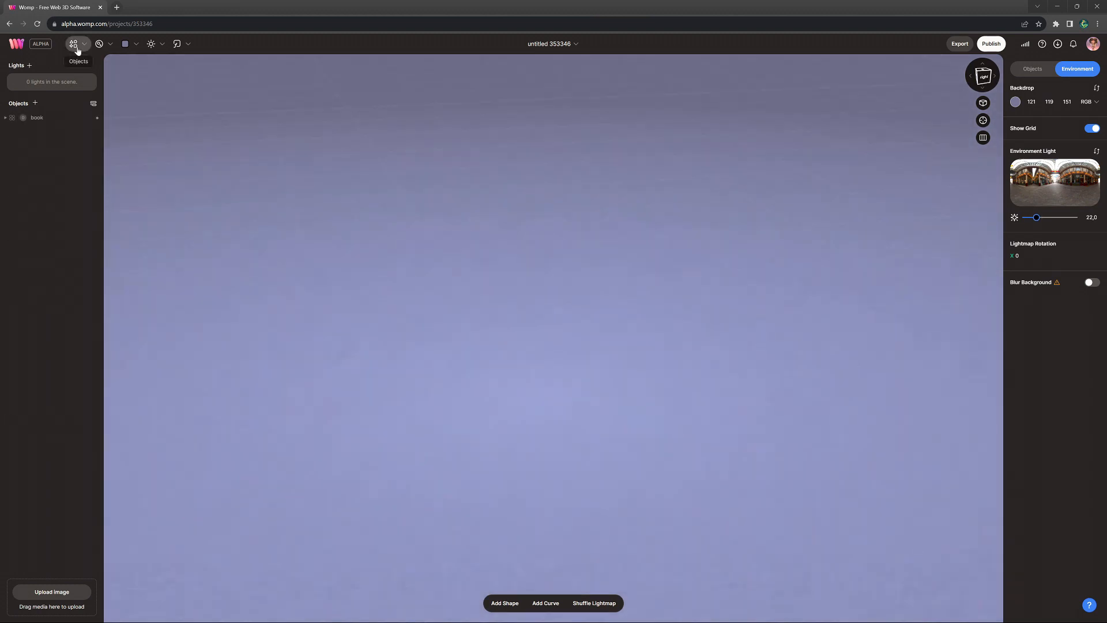
Step: Add a curve as a purple rounded box, then position its pasted Negative copy
click(74, 44)
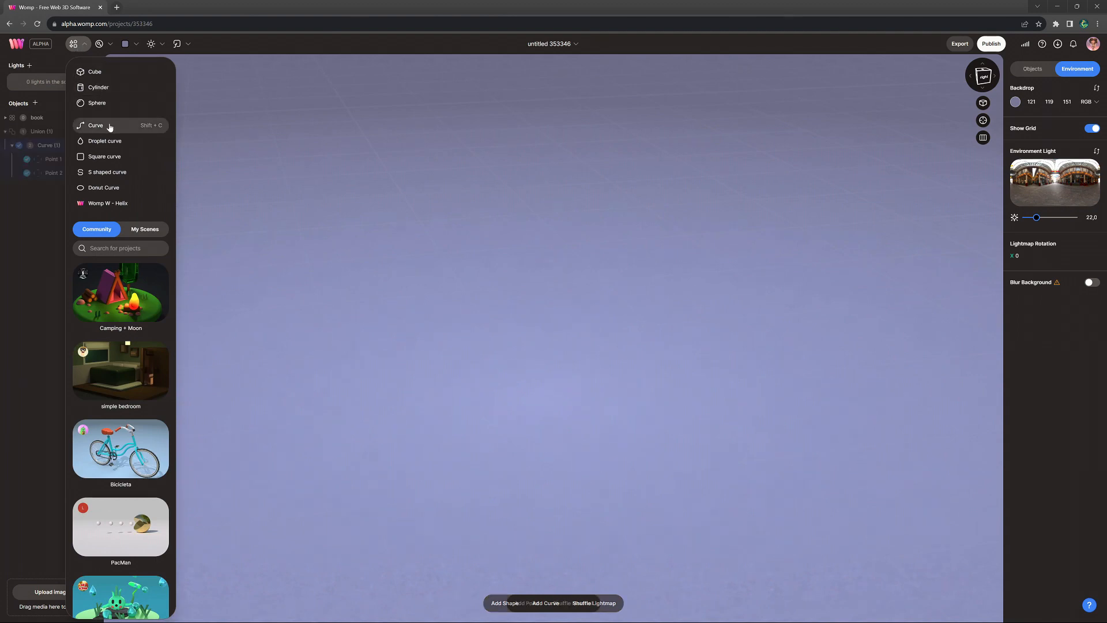
click(53, 173)
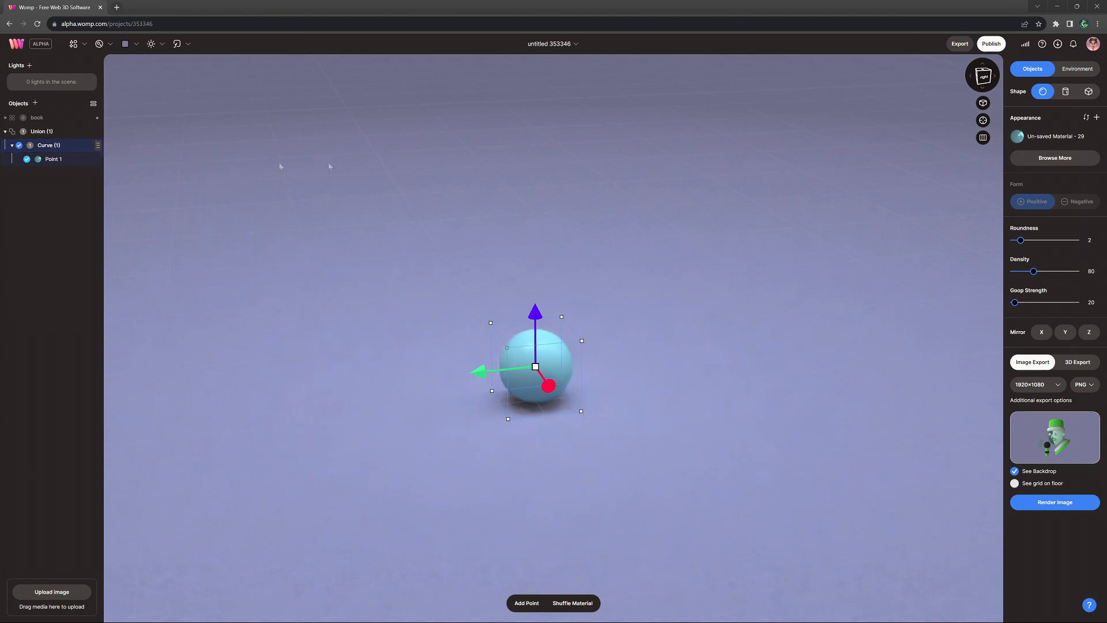
click(1088, 91)
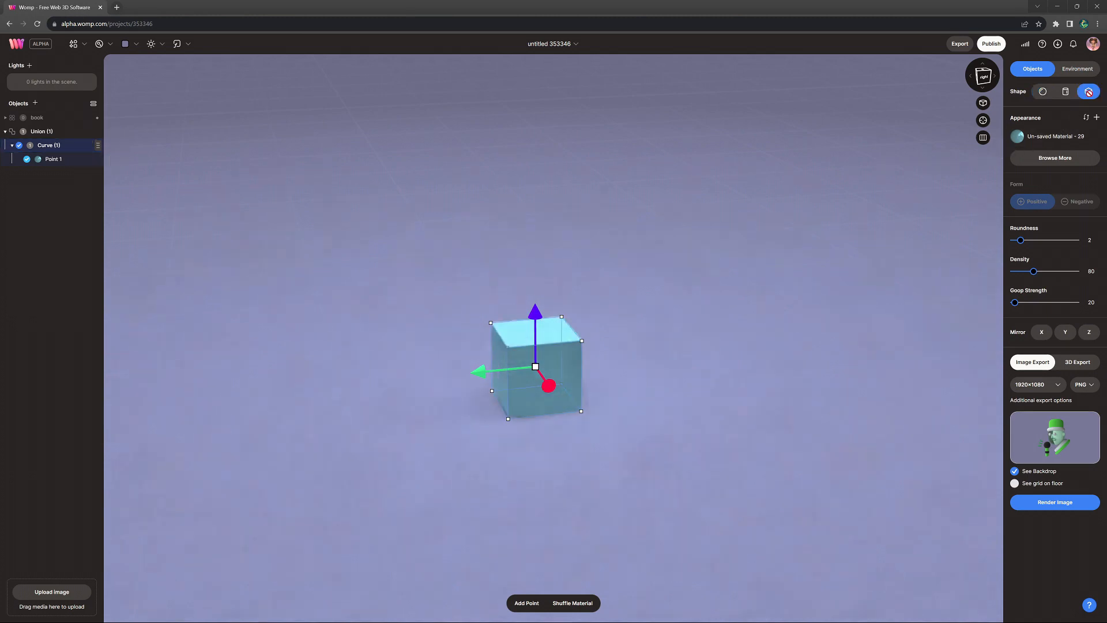
click(53, 160)
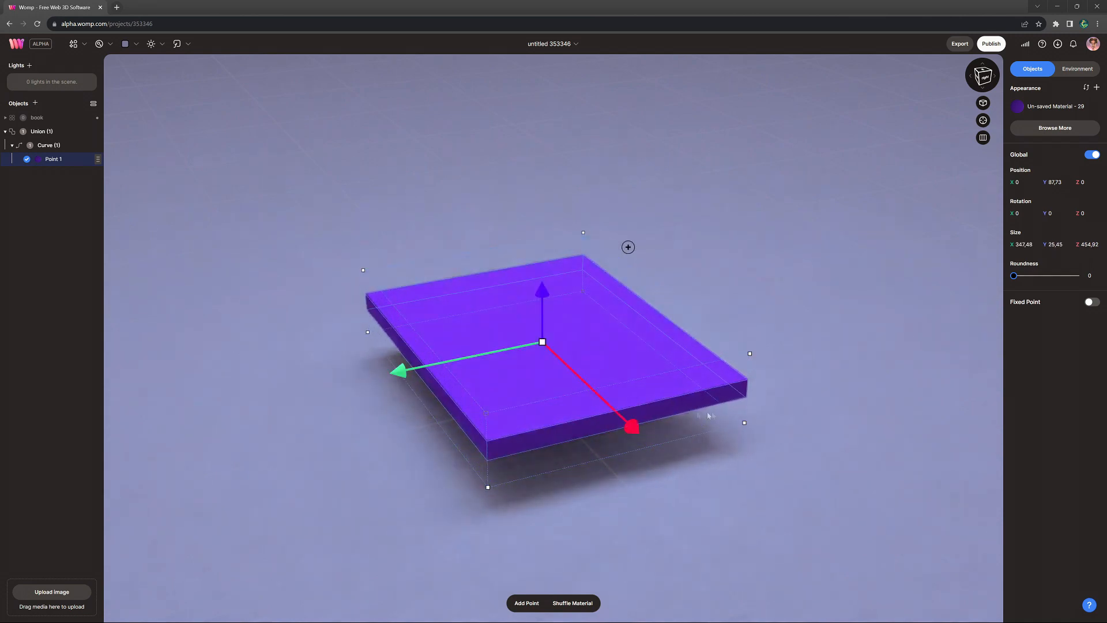
drag(1013, 276, 1052, 276)
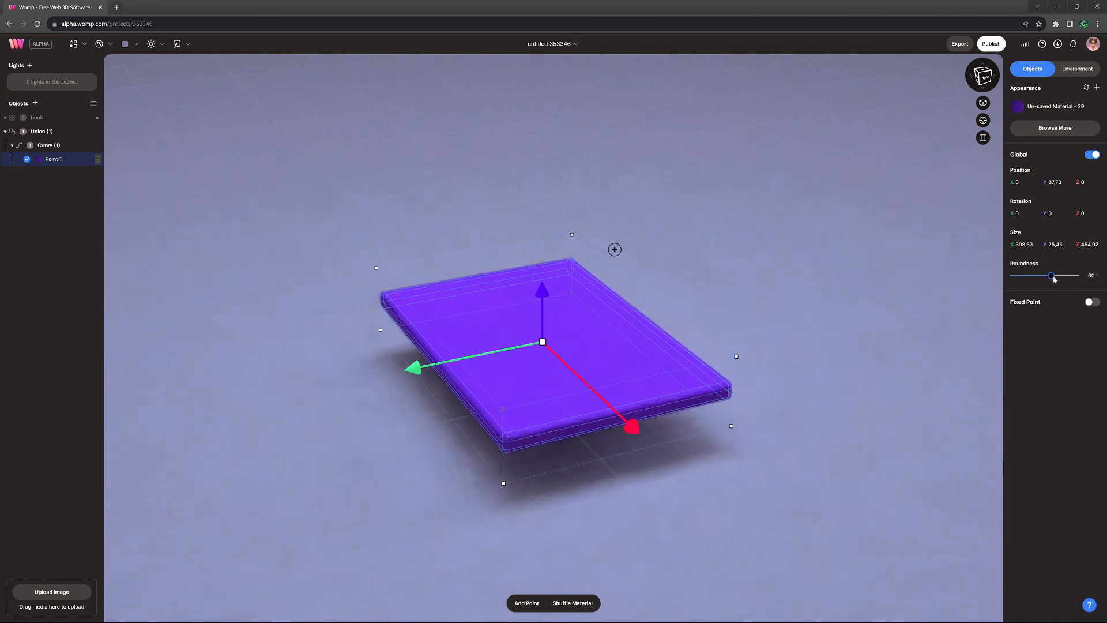
drag(1051, 275, 1057, 275)
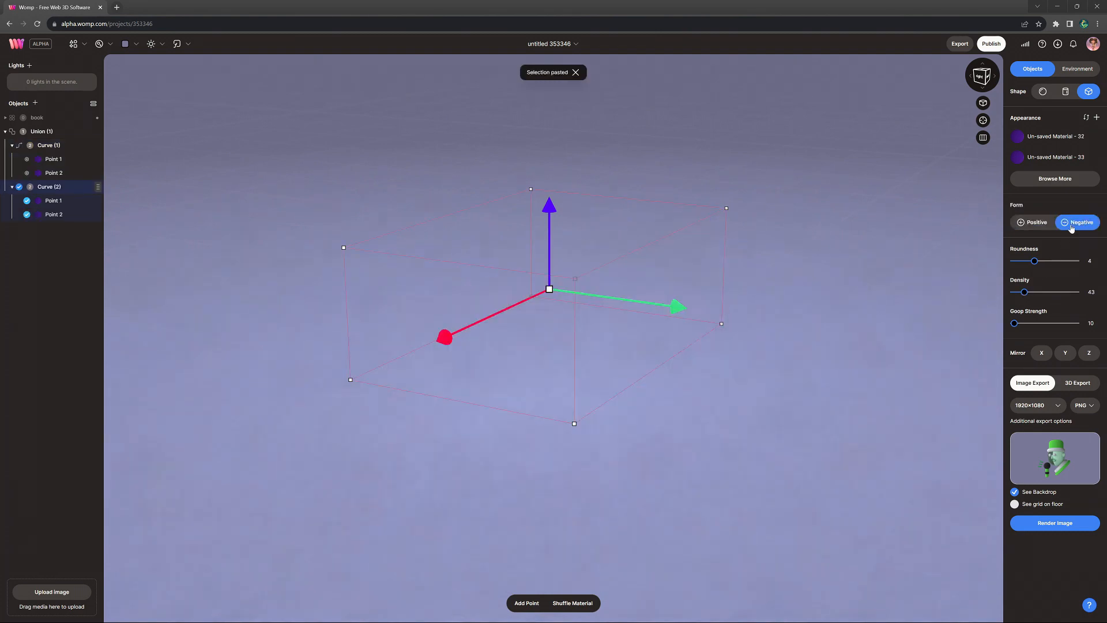
drag(1020, 291, 1077, 291)
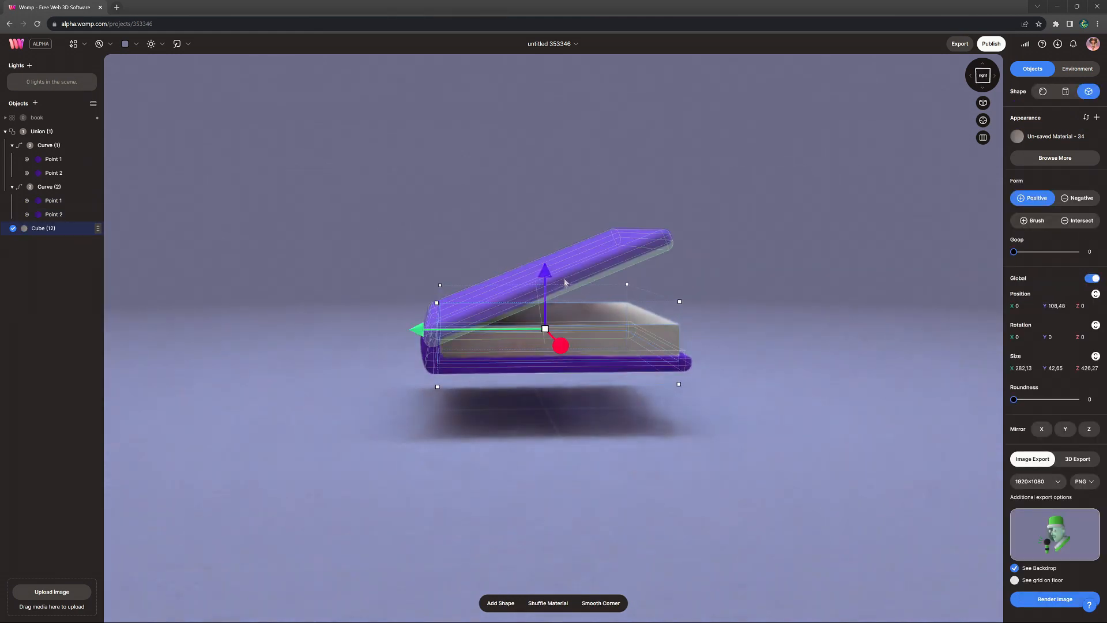
Step: Adjust the page block's Roundness slider to round its edges
drag(1013, 399, 1048, 399)
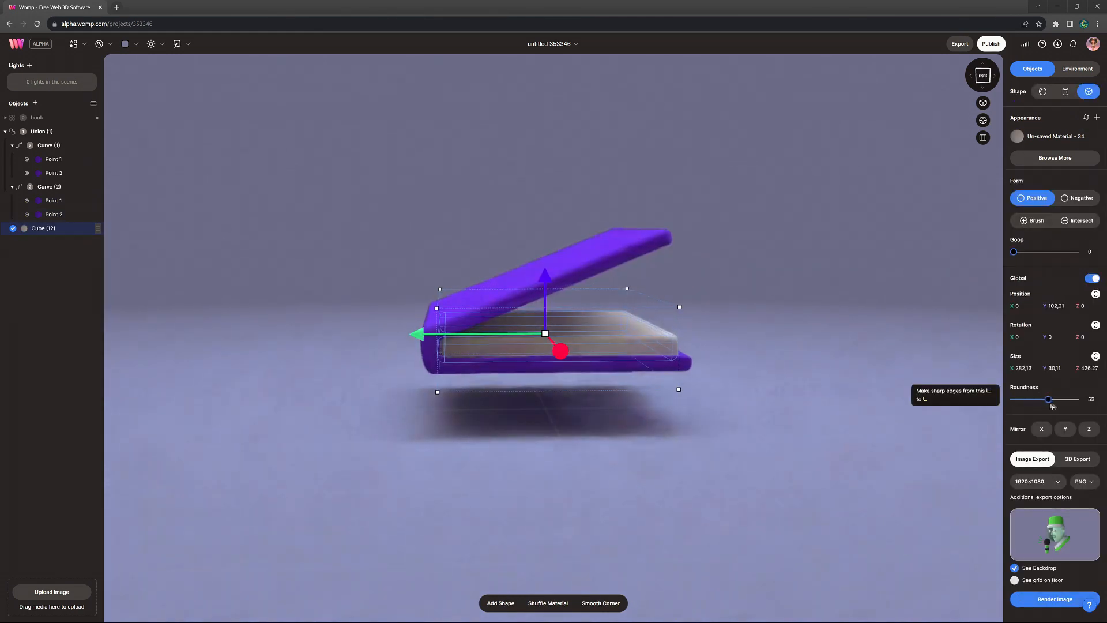
drag(1048, 399, 1044, 399)
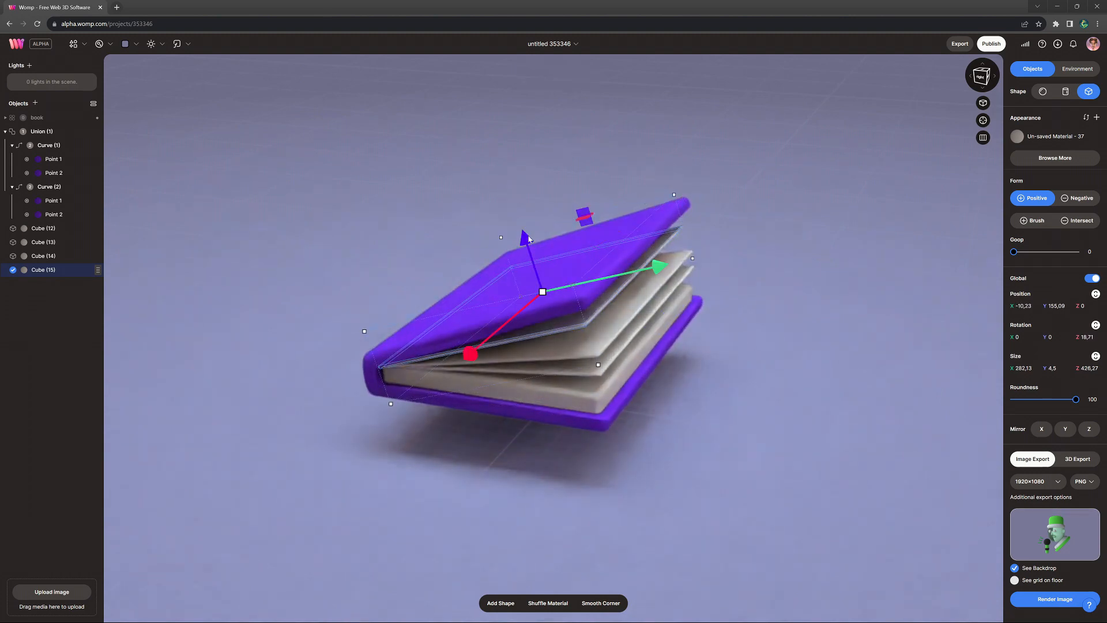
Step: Clear the selection and orbit around the book to preview it
click(1077, 69)
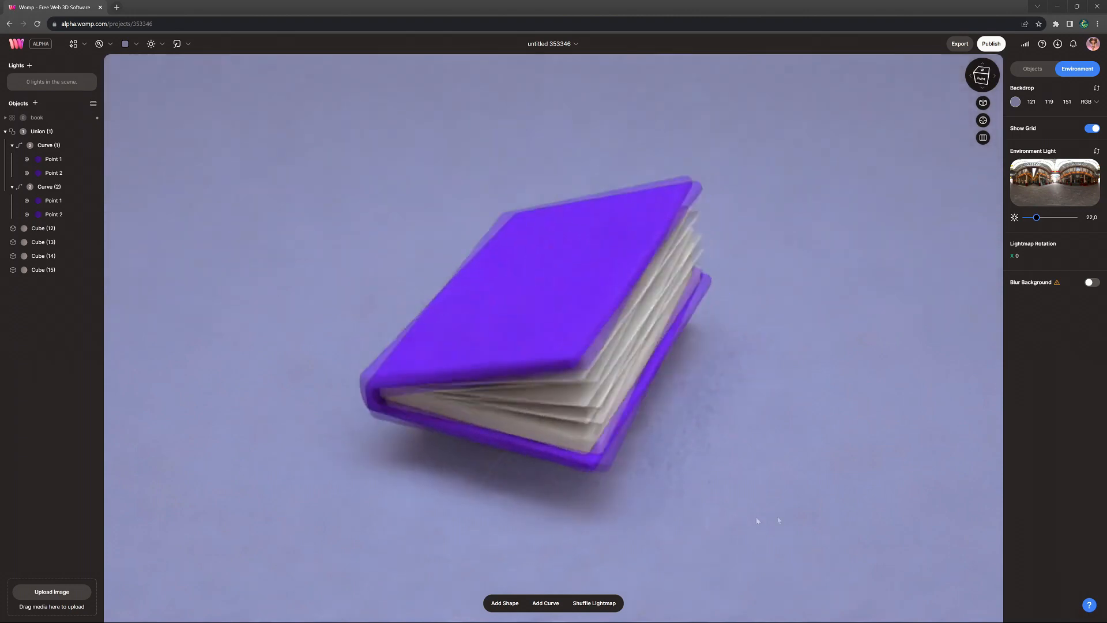
drag(758, 520, 618, 450)
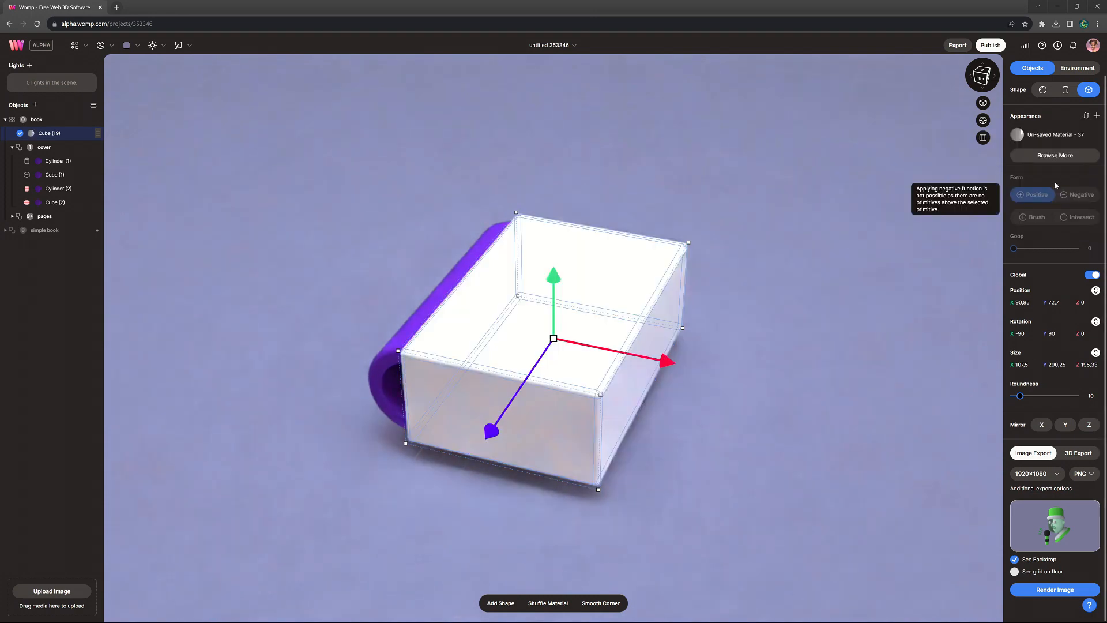
Step: Set the box material to colour 255 199 60, Roughness 53, Translucency 14, saved as 'yellow'
click(1017, 134)
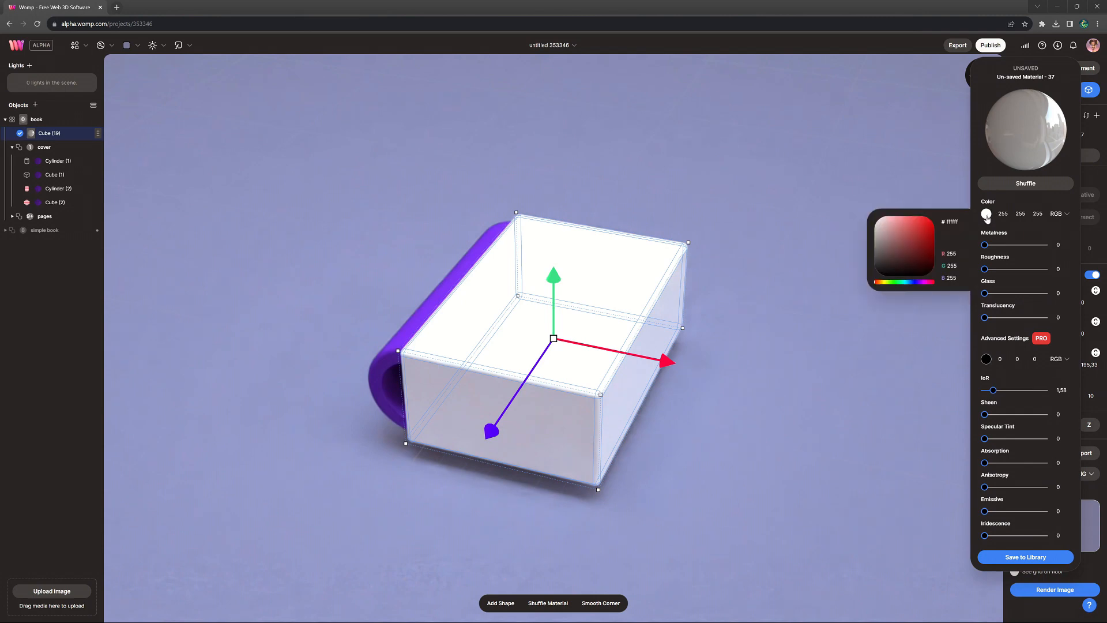
click(905, 247)
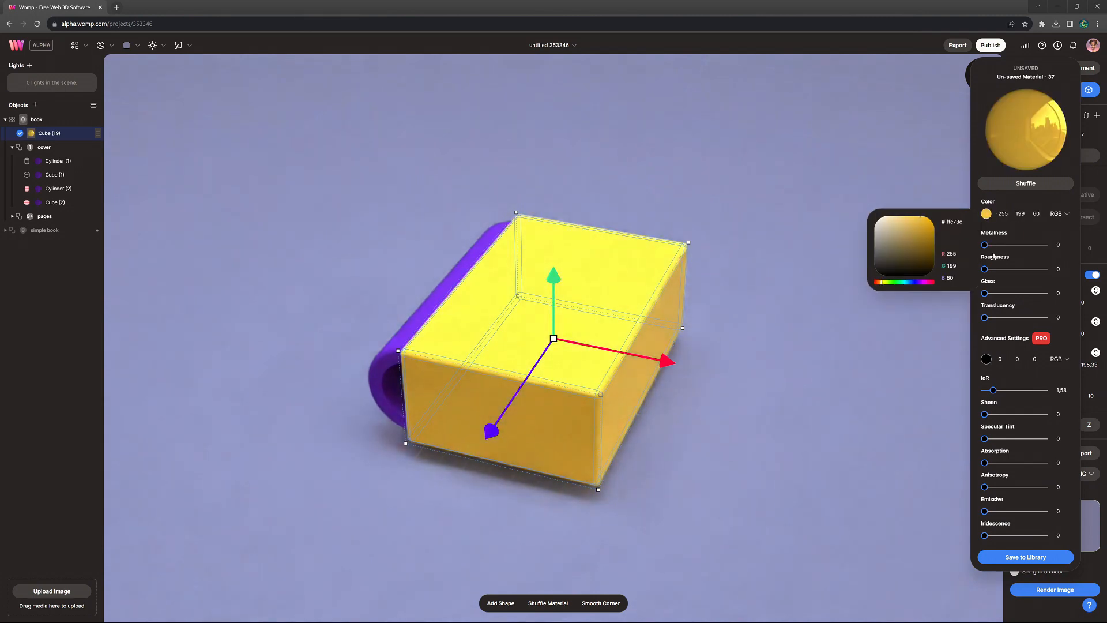
drag(984, 318, 992, 318)
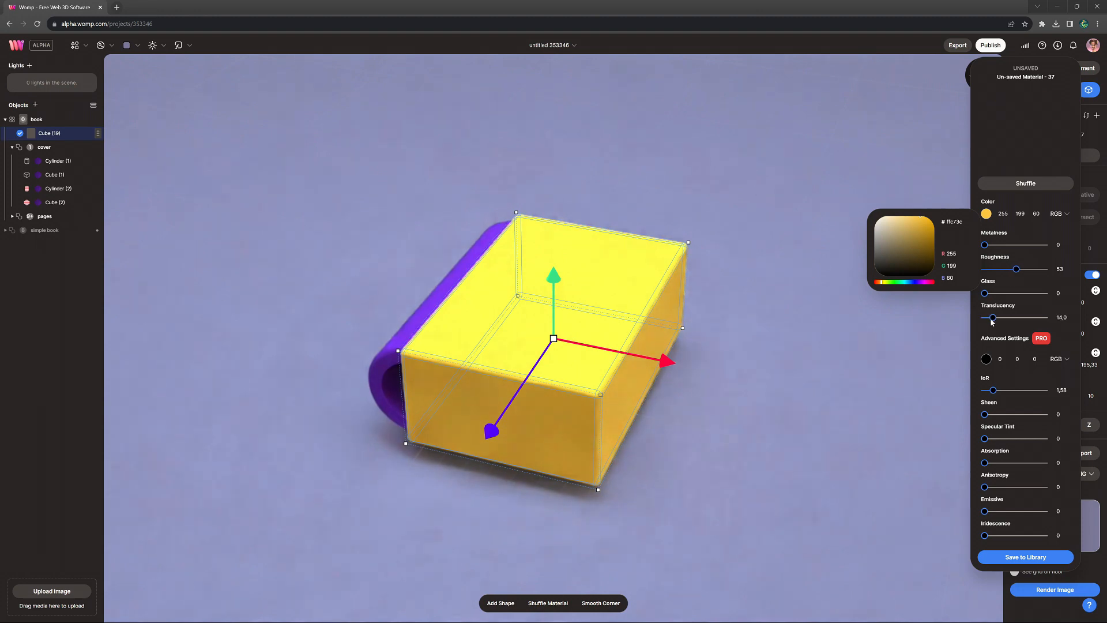
click(1025, 556)
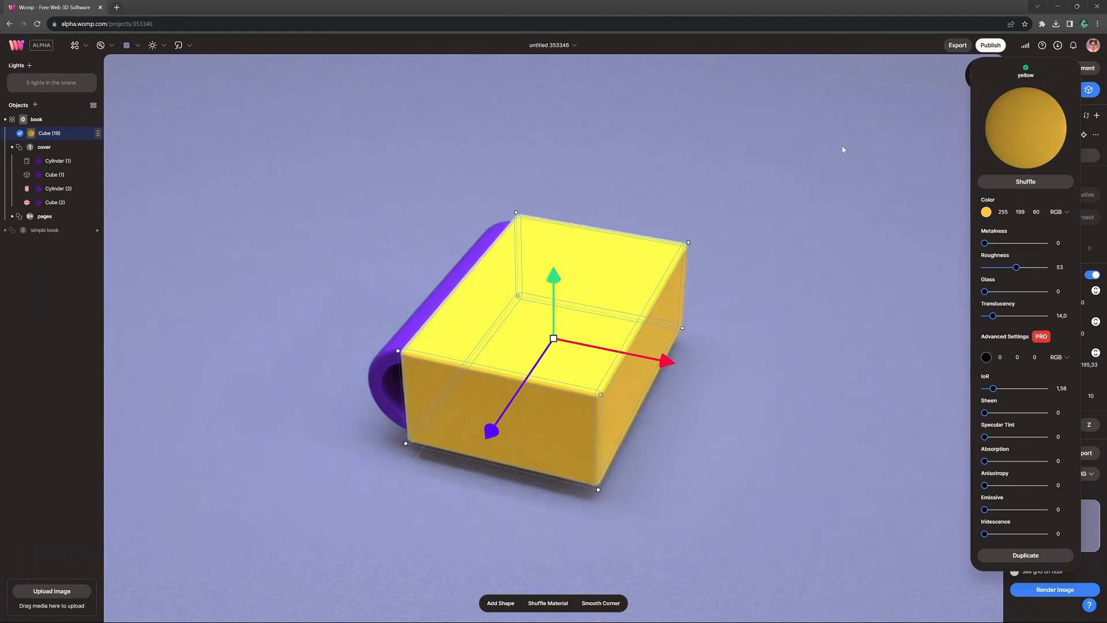
mouse_move(689, 428)
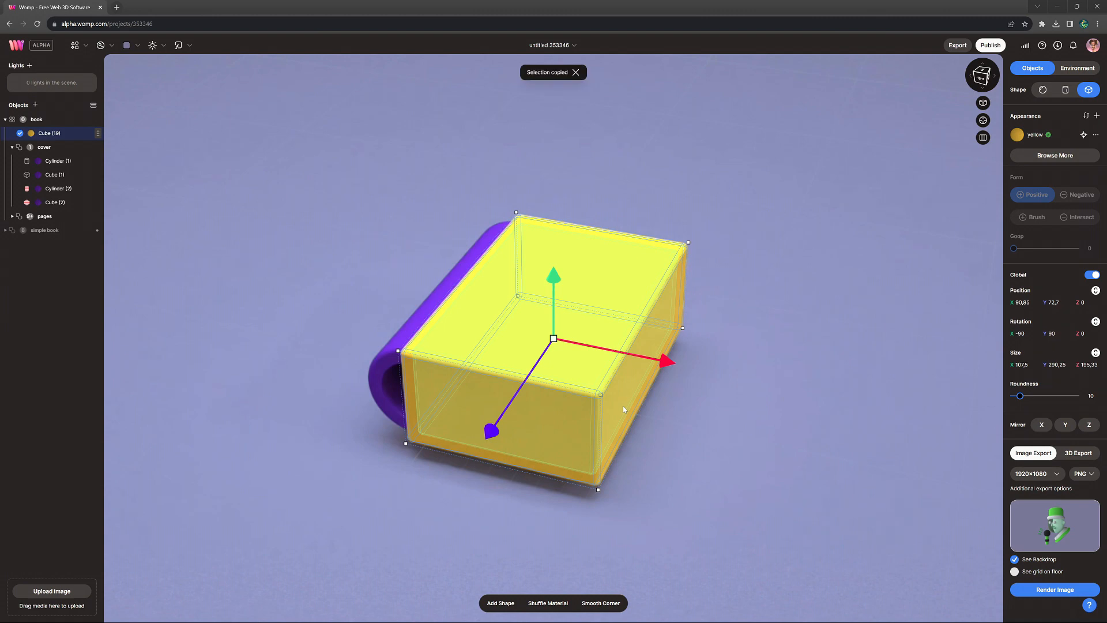
Step: Paste a duplicate of the yellow box, set it to Negative, and preview the hollowed cover from the side
key(ctrl+v)
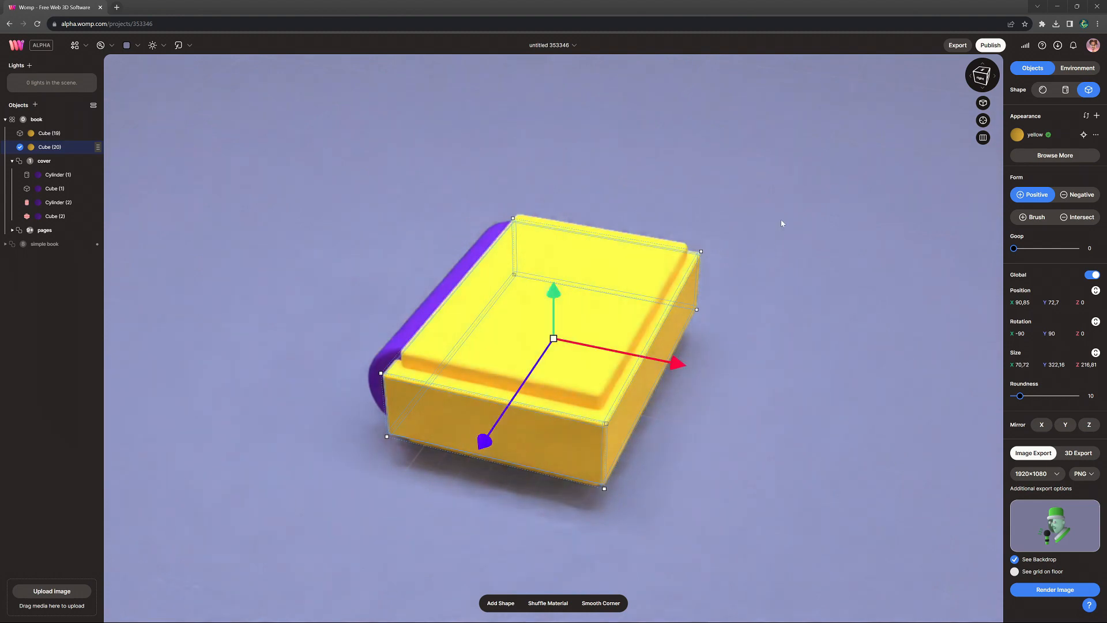
click(1077, 194)
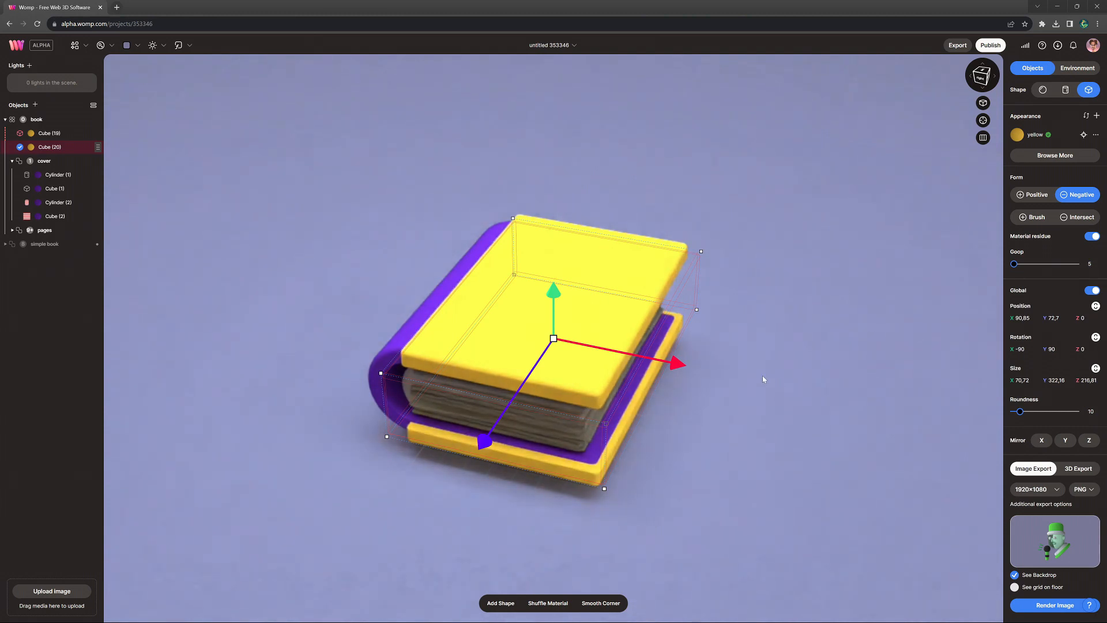
click(982, 75)
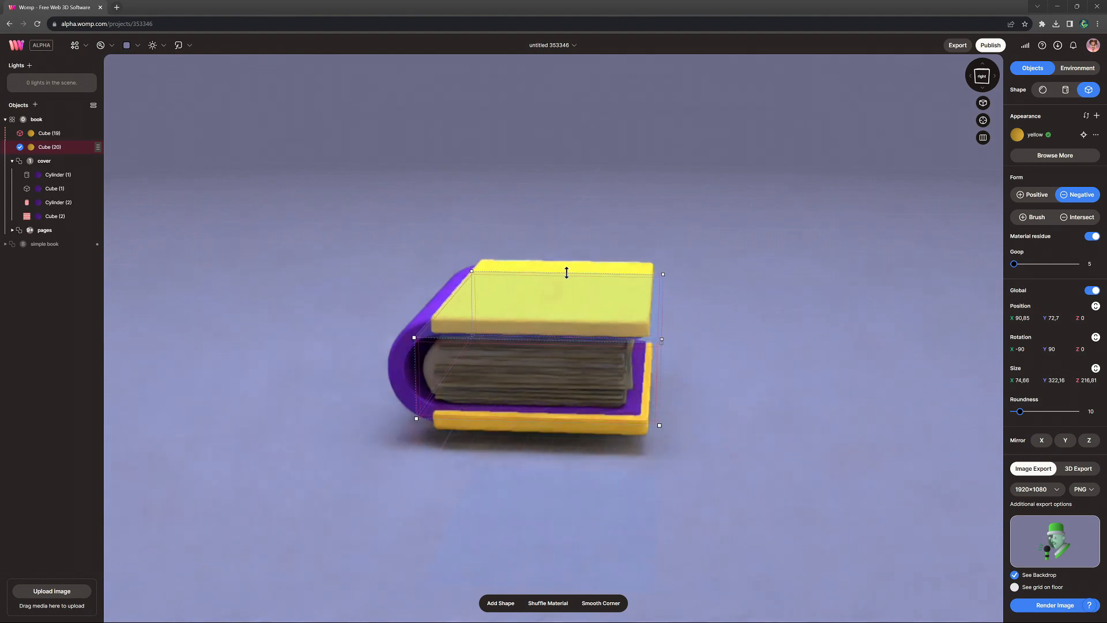
click(1077, 68)
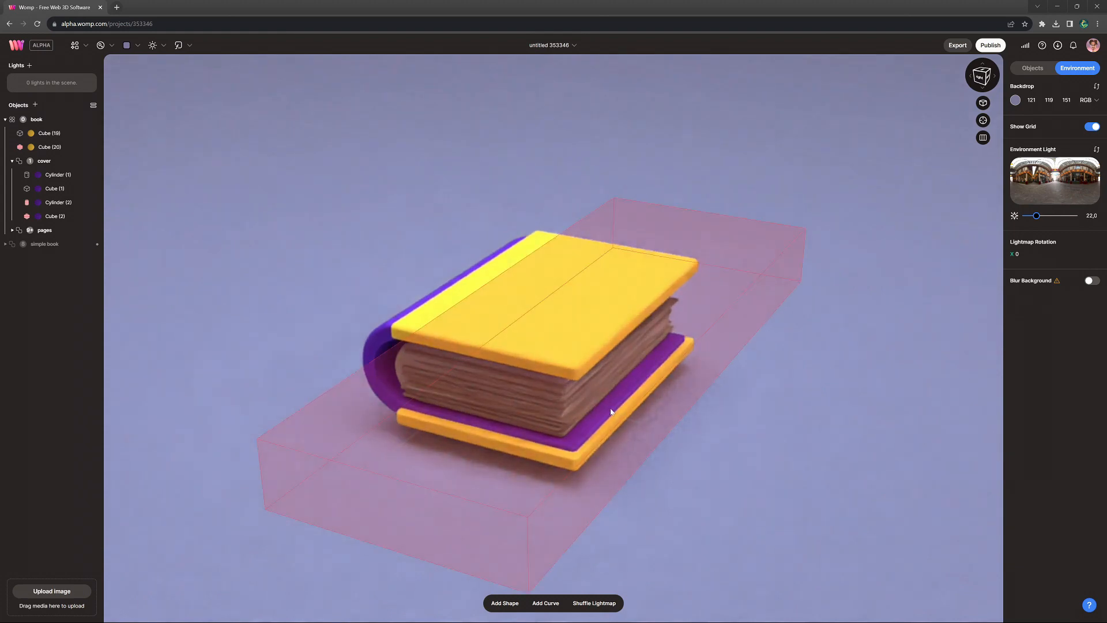
Step: Paste another negative cutter and rotate it across the cover to split the corners
click(50, 147)
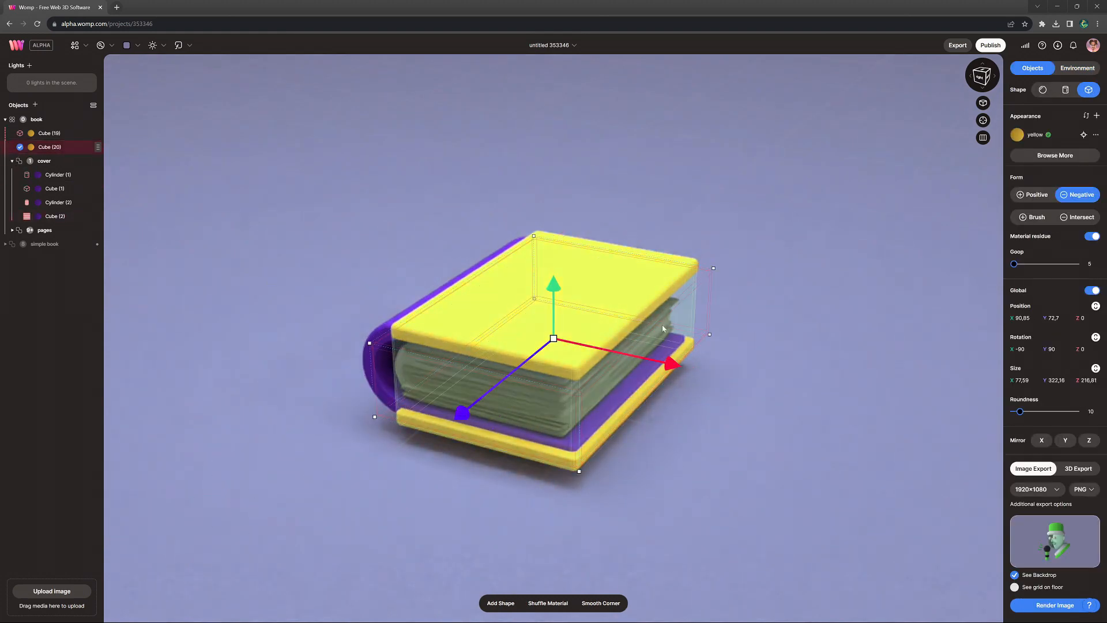
key(ctrl+v)
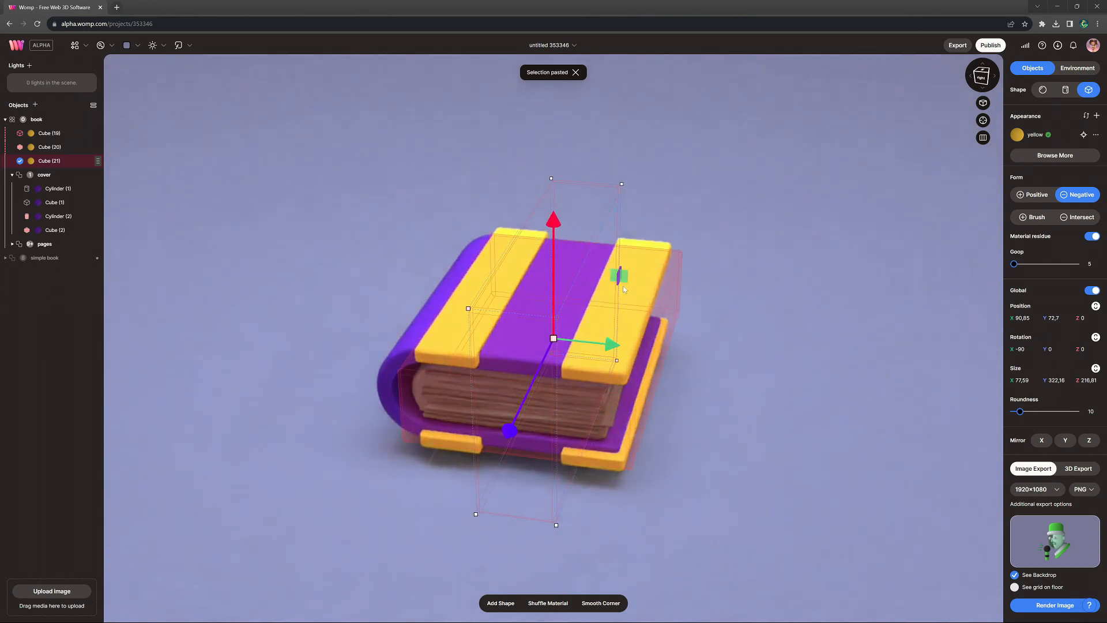
drag(622, 276, 614, 282)
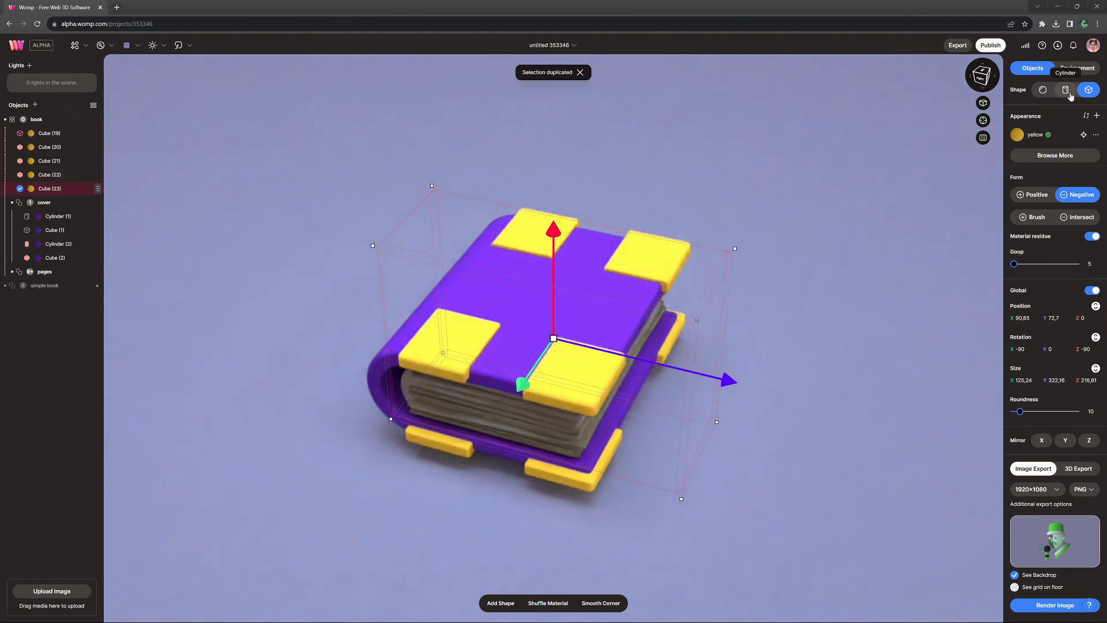
drag(554, 338, 755, 381)
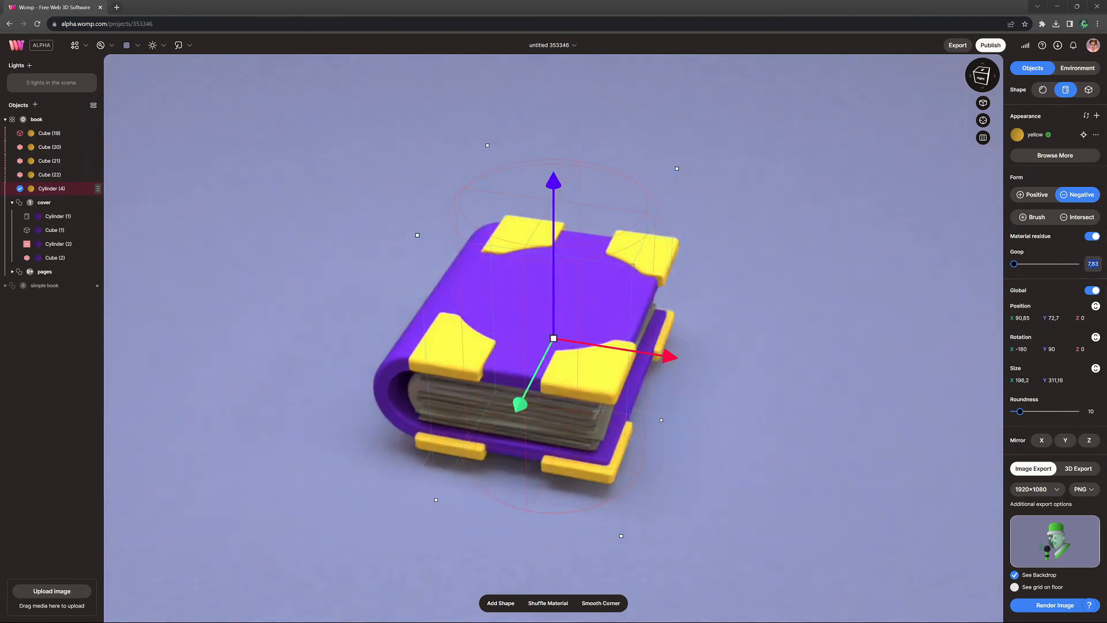
click(1076, 69)
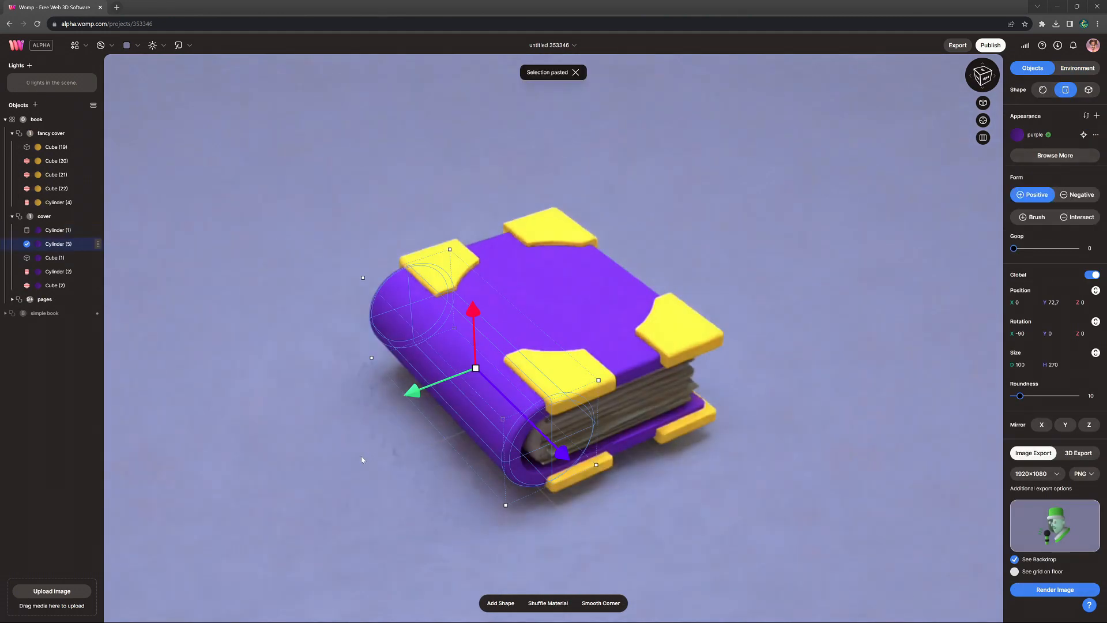
Step: Apply the yellow material from the library to the pasted cylinder
click(100, 45)
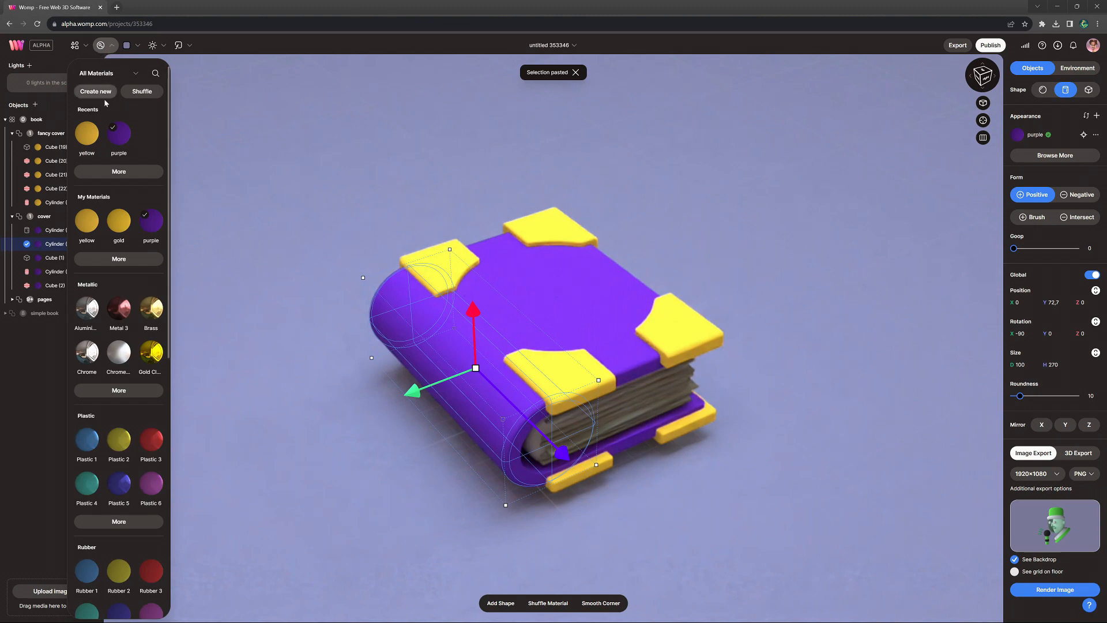
click(86, 133)
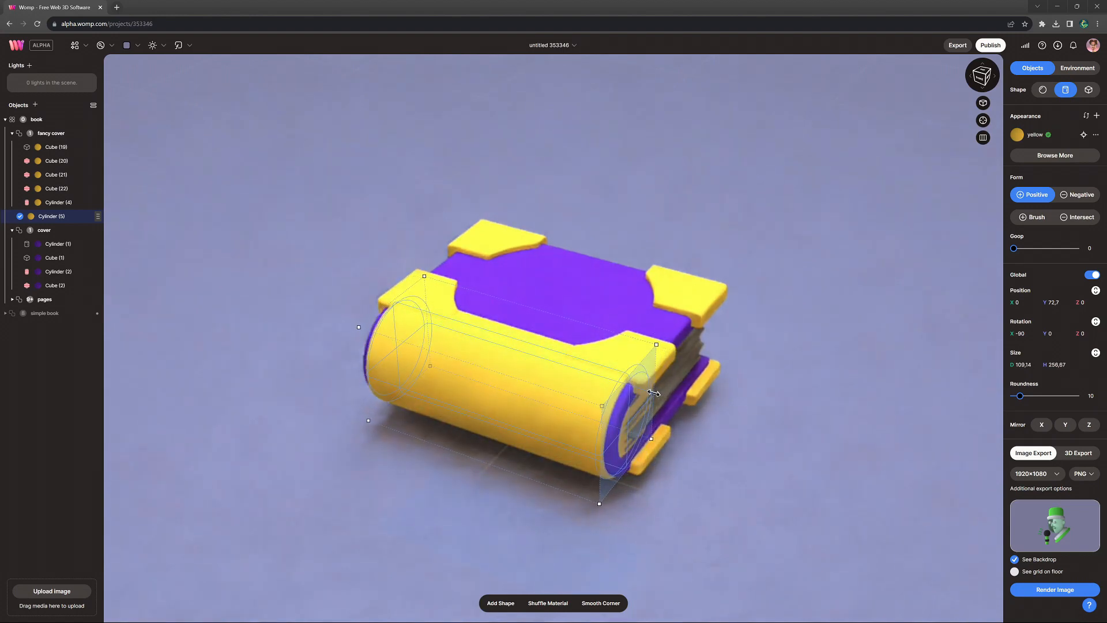
click(622, 395)
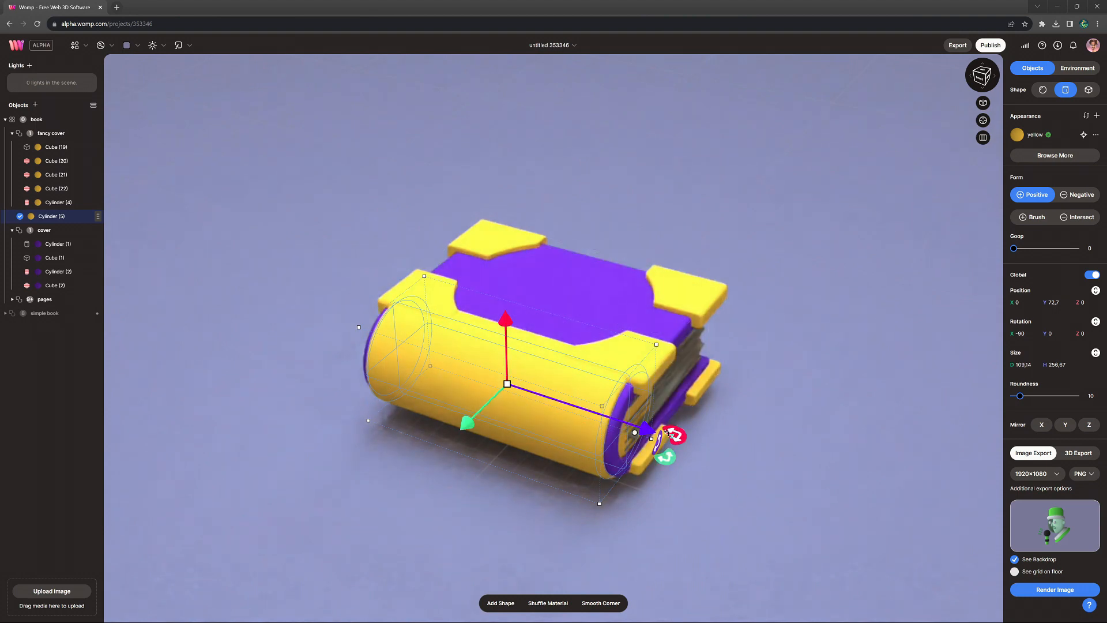
Step: Duplicate and paste yellow cylinder copies, resizing each along the spine
key(ctrl+d)
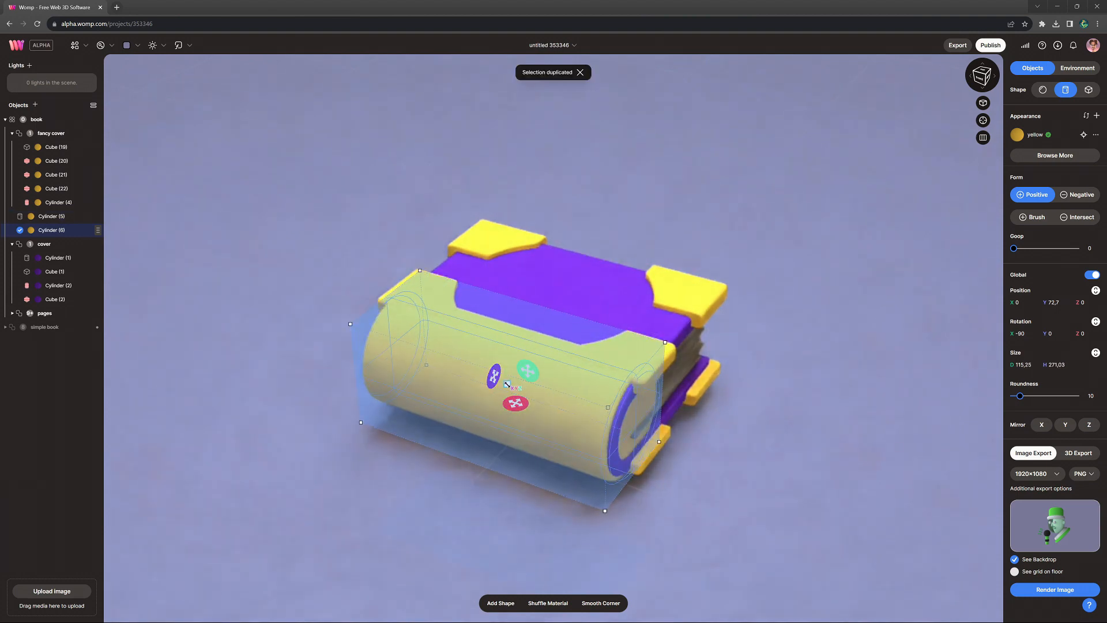
click(1076, 195)
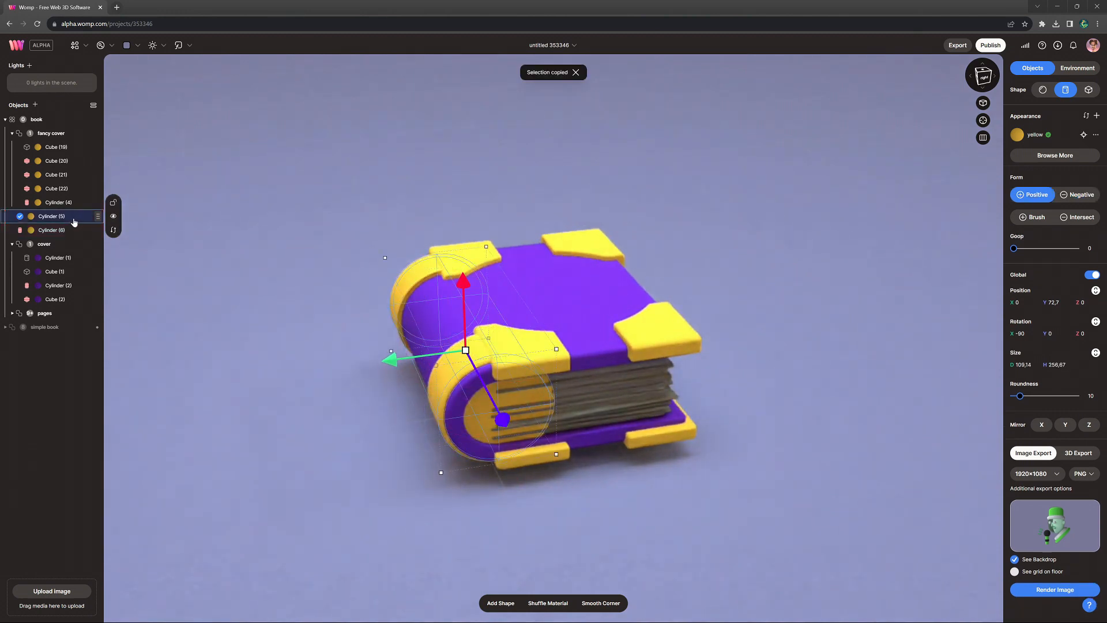
key(ctrl+v)
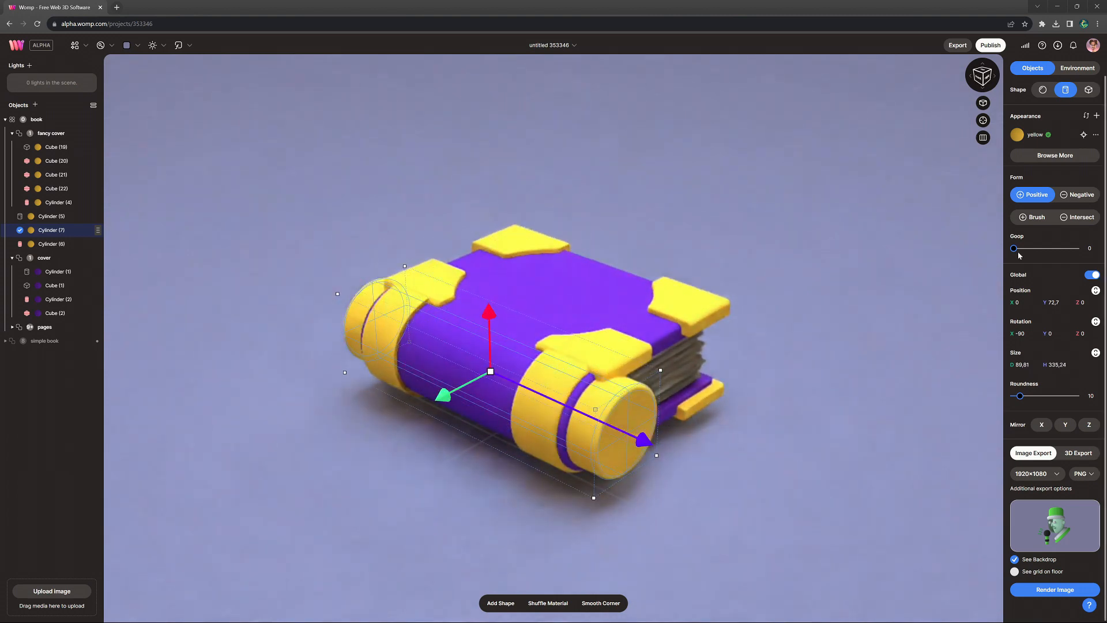
click(1078, 194)
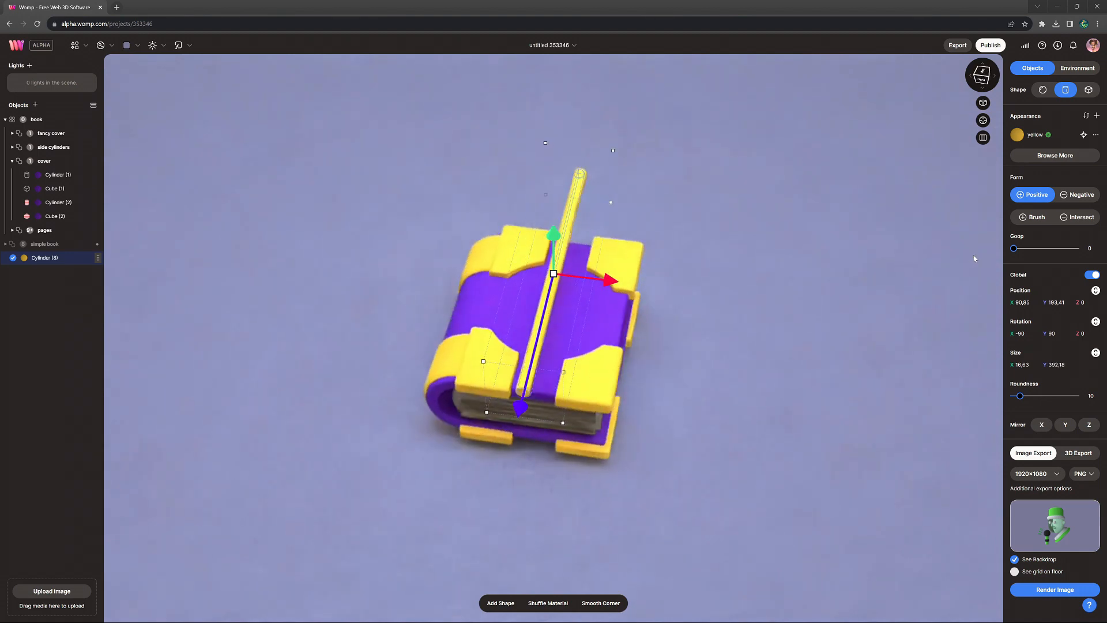
Step: Set the rod's Roundness to 100, duplicate it, and rotate the copy 90° across the first
drag(1019, 396, 1076, 396)
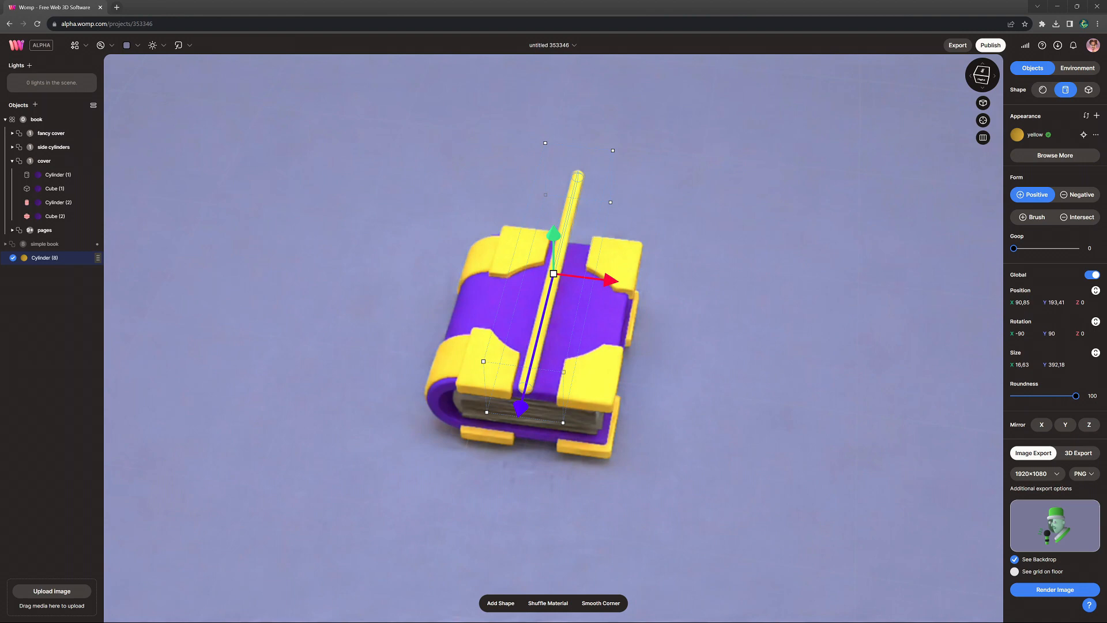
key(ctrl+d)
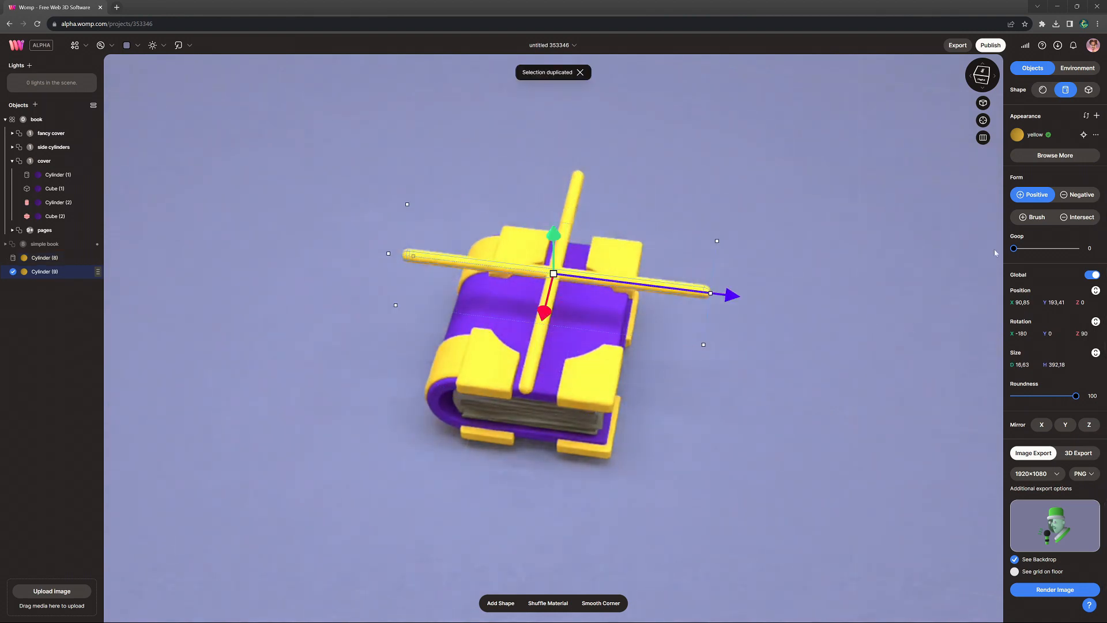
drag(1012, 248, 1024, 248)
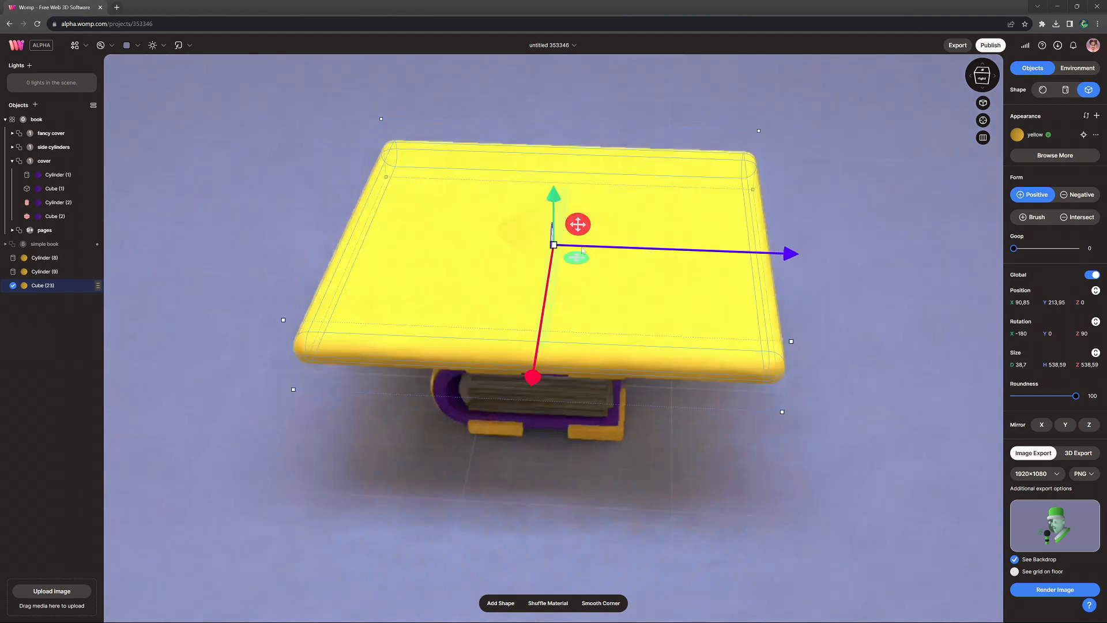
click(1076, 195)
text(star)
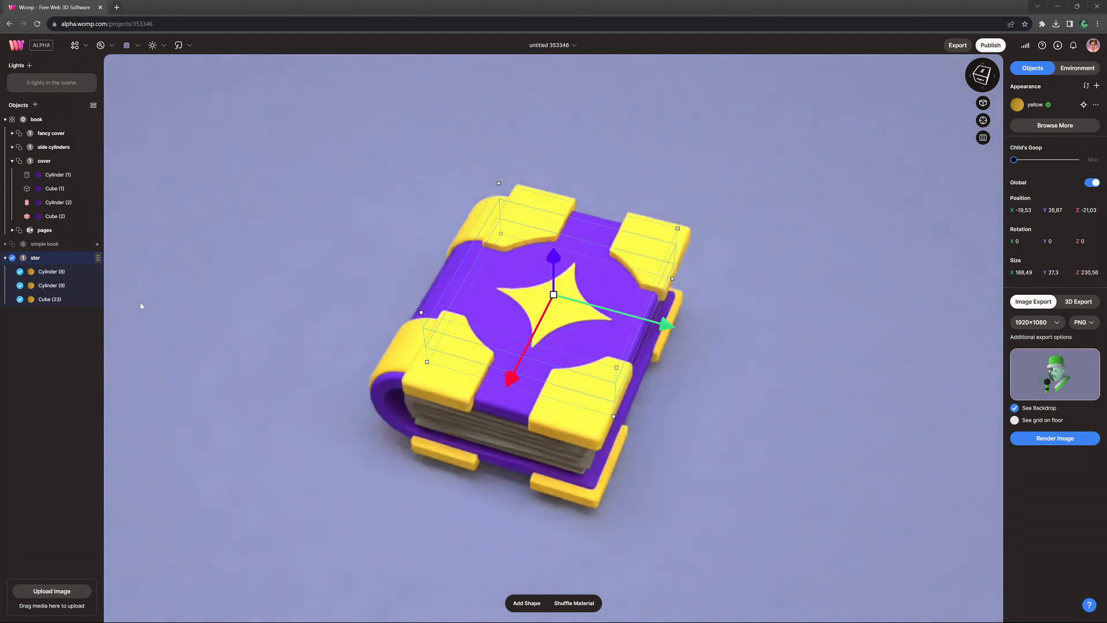
Step: Paste a purple star copy and set its cube to Negative with Goop about 191
key(Ctrl+v)
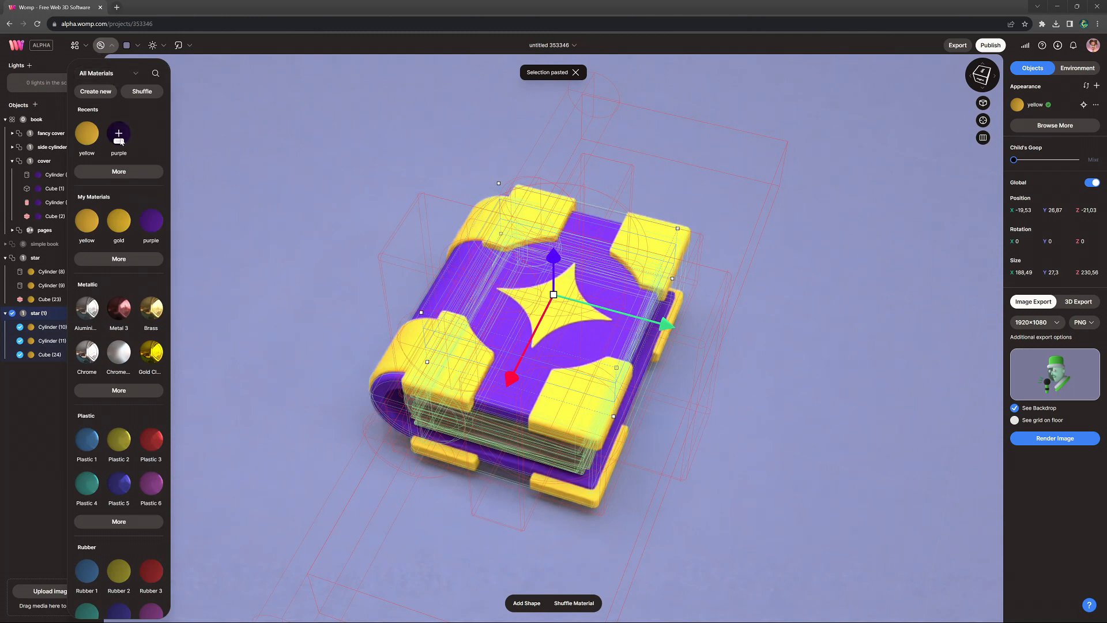
click(50, 355)
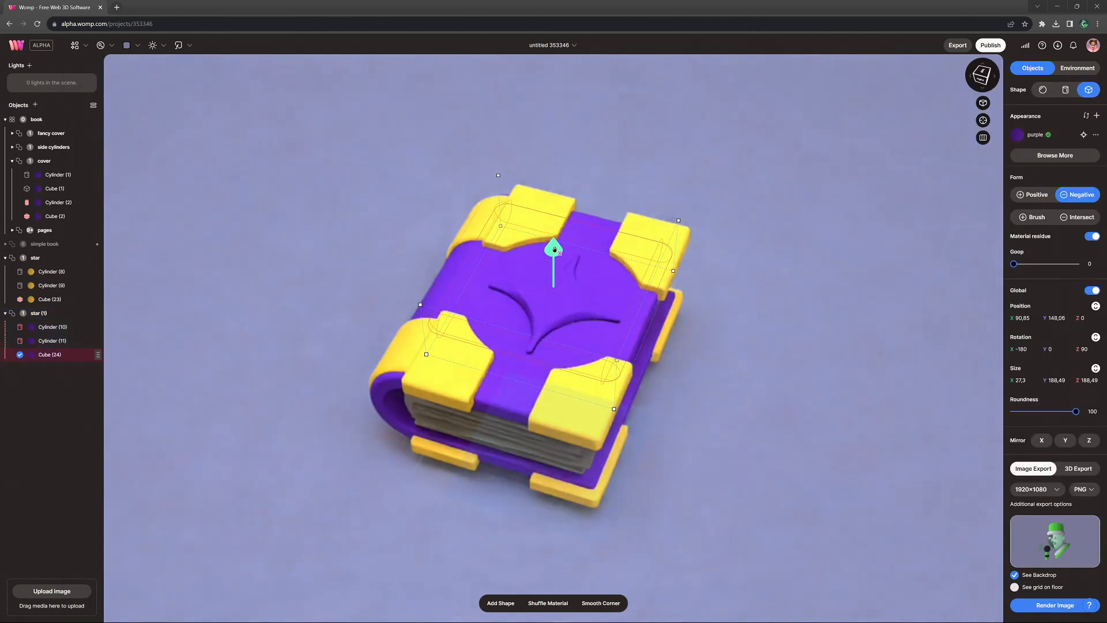
drag(1012, 264, 1019, 263)
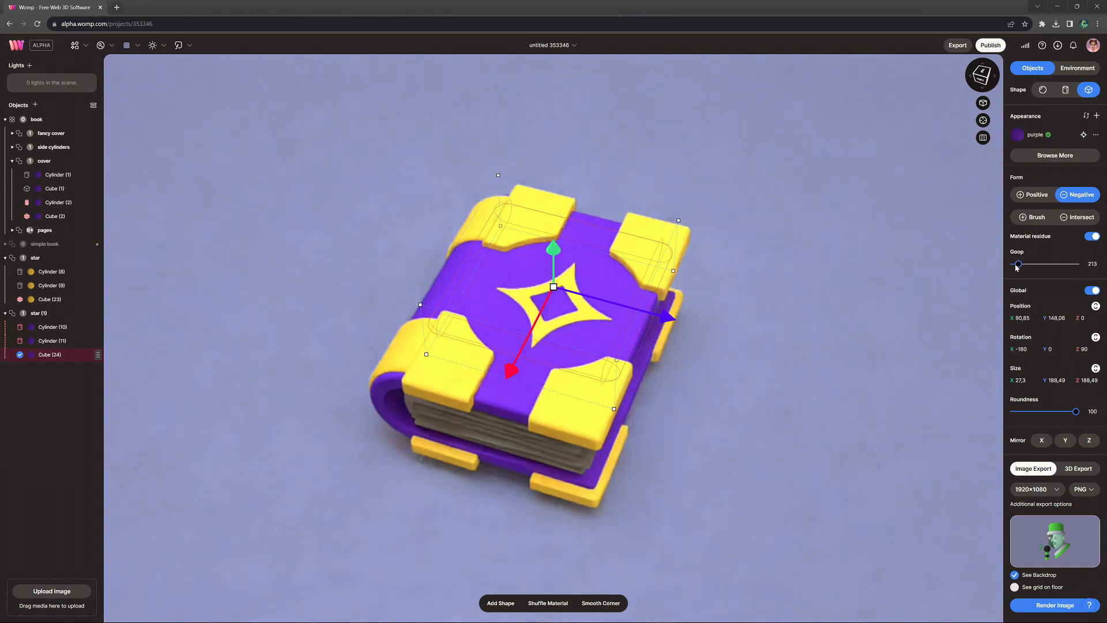
drag(1017, 264, 1016, 263)
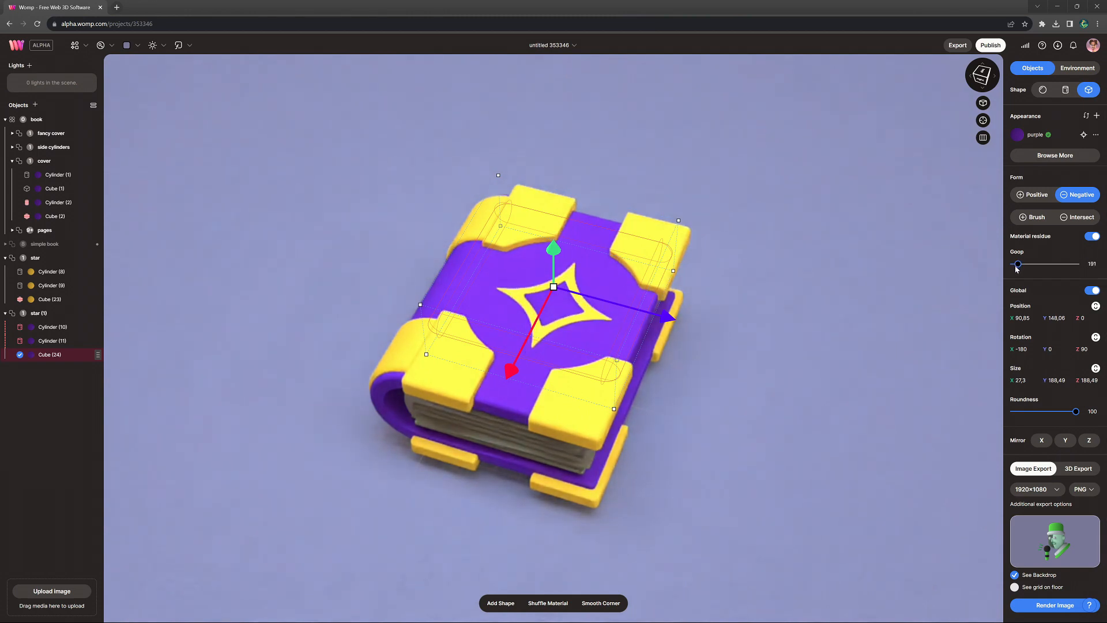
drag(1017, 264, 1034, 264)
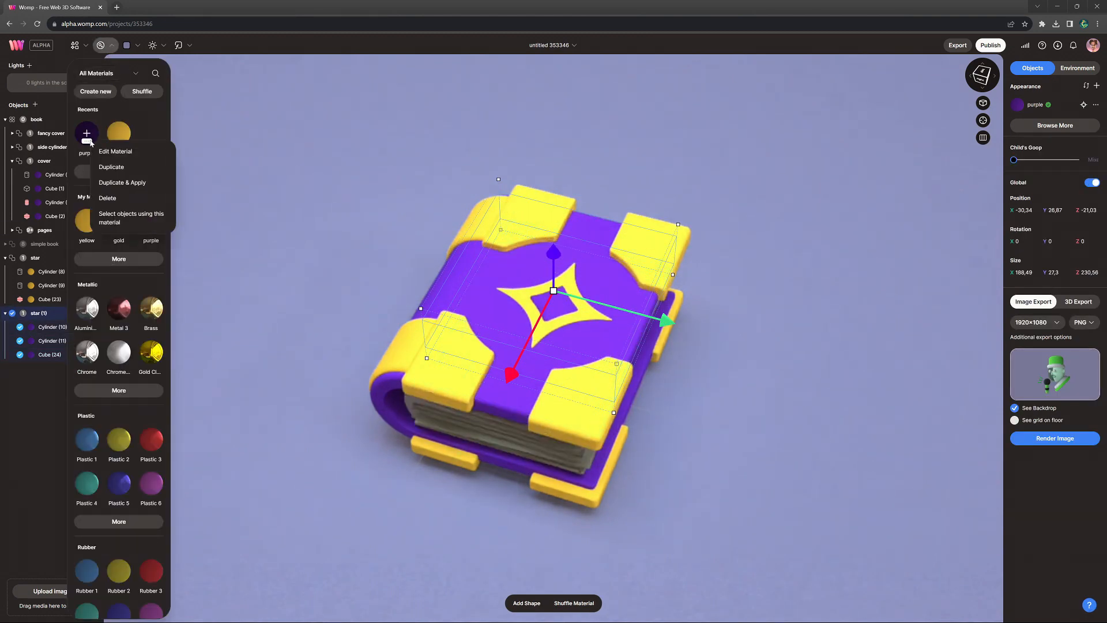
Step: Duplicate & Apply the purple material and raise its Glass to 100
click(122, 182)
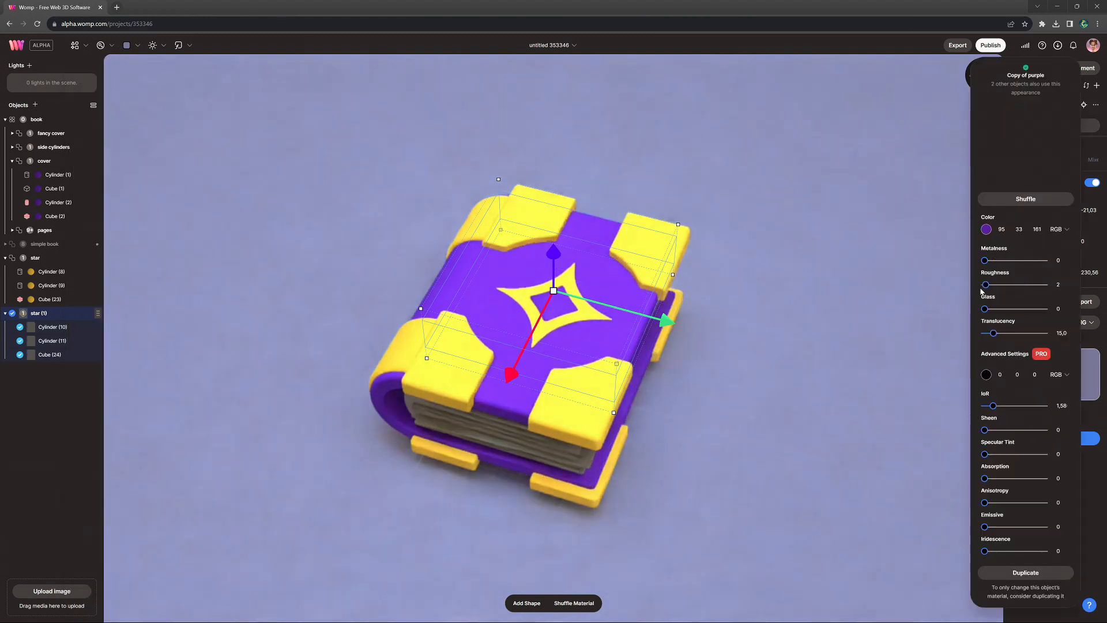
drag(984, 308, 1044, 308)
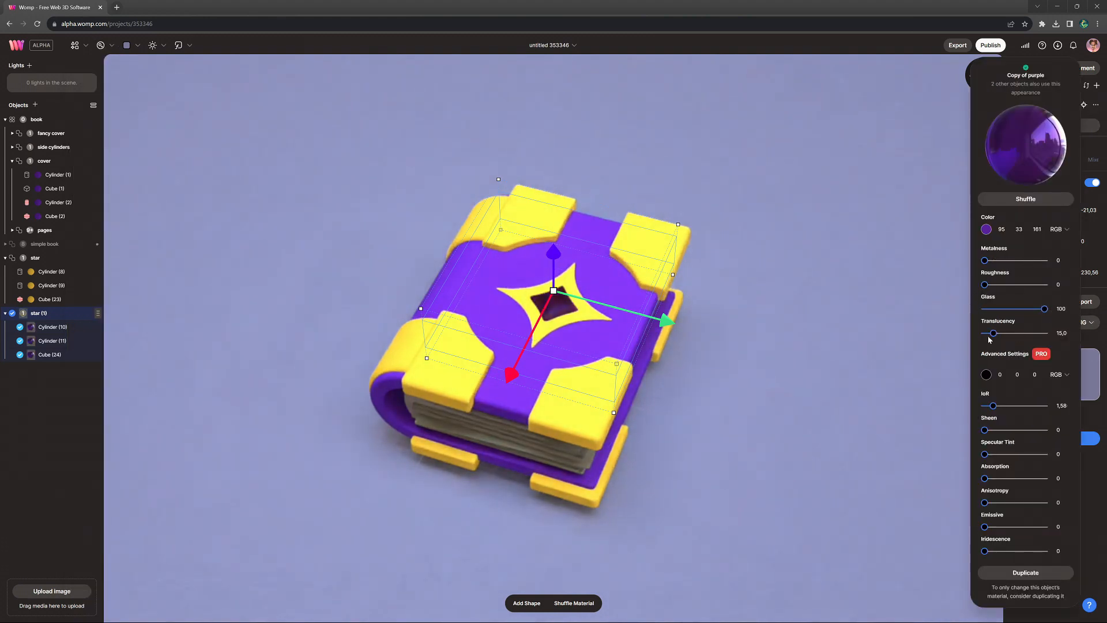
drag(991, 332, 993, 332)
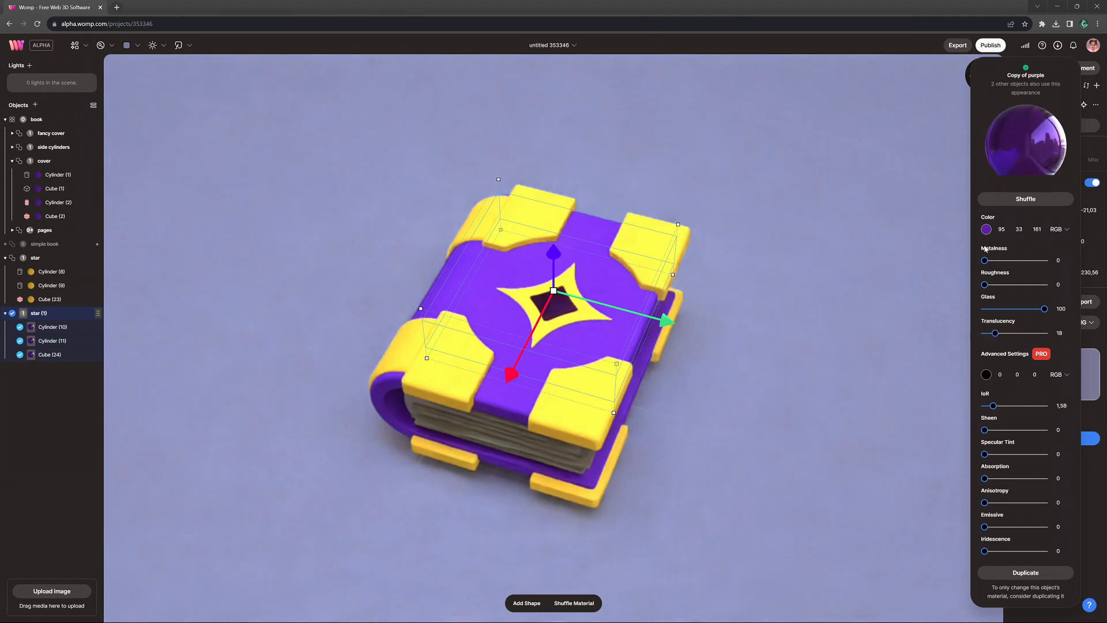
click(986, 229)
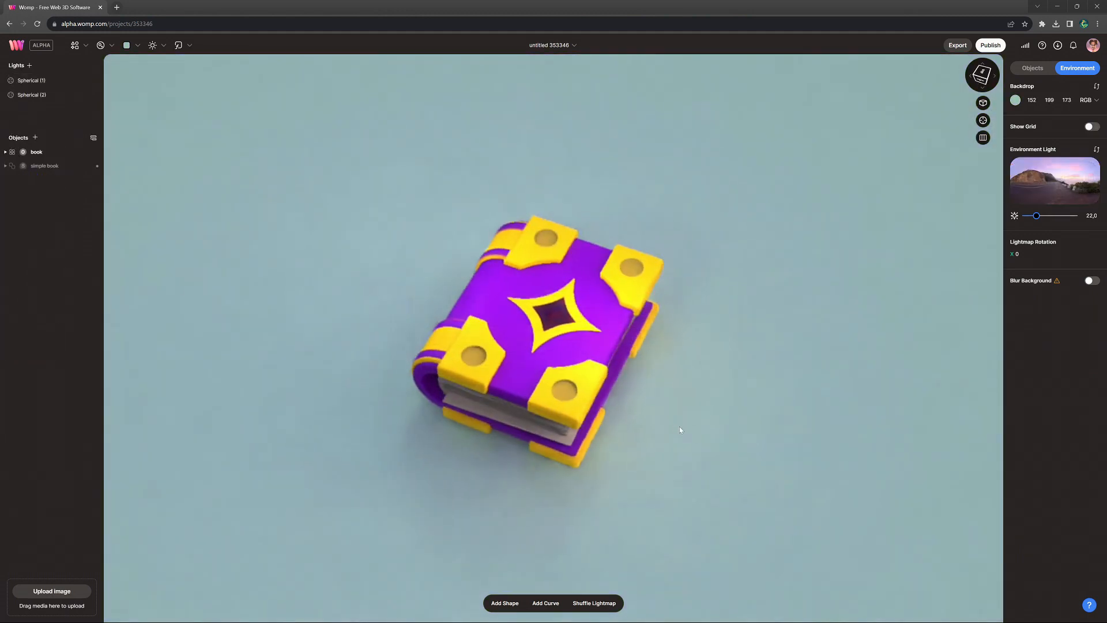
drag(680, 430, 654, 250)
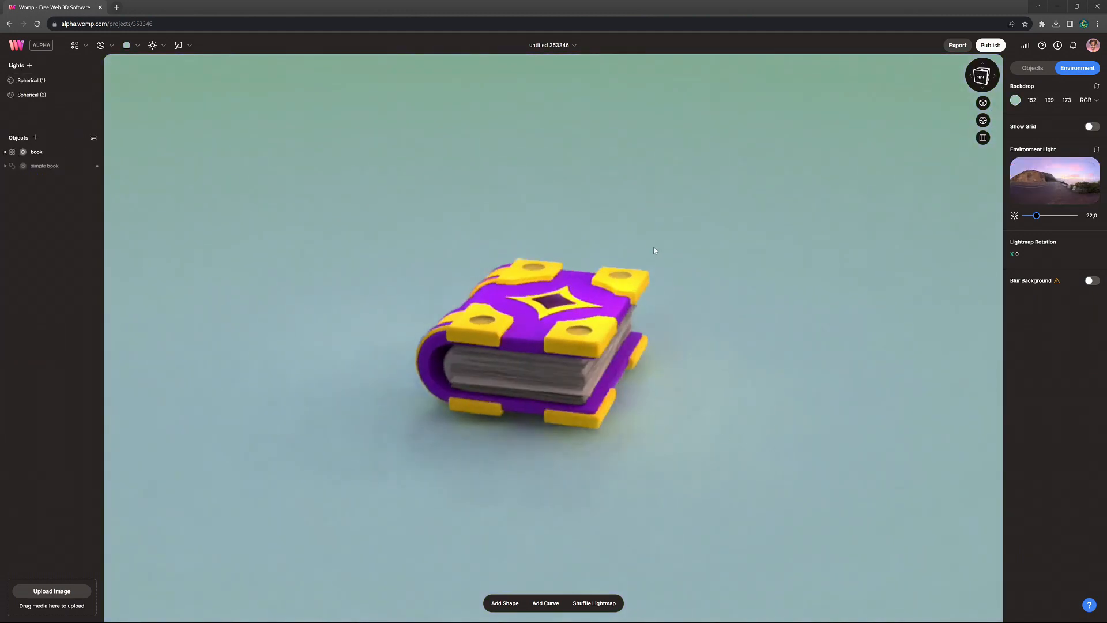
drag(653, 250, 407, 258)
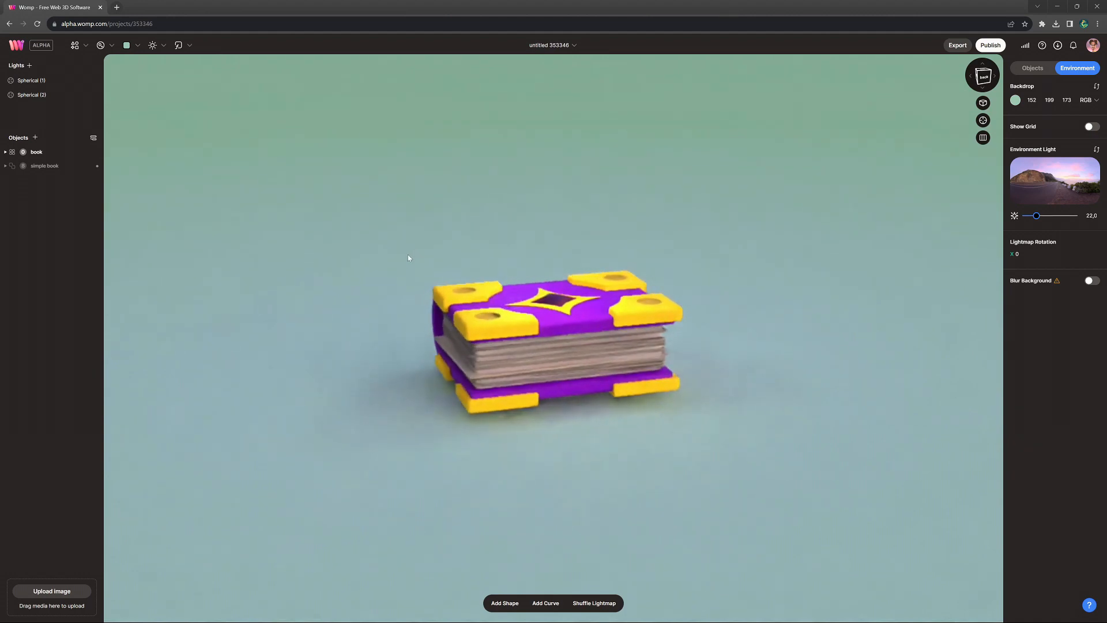
drag(408, 258, 830, 388)
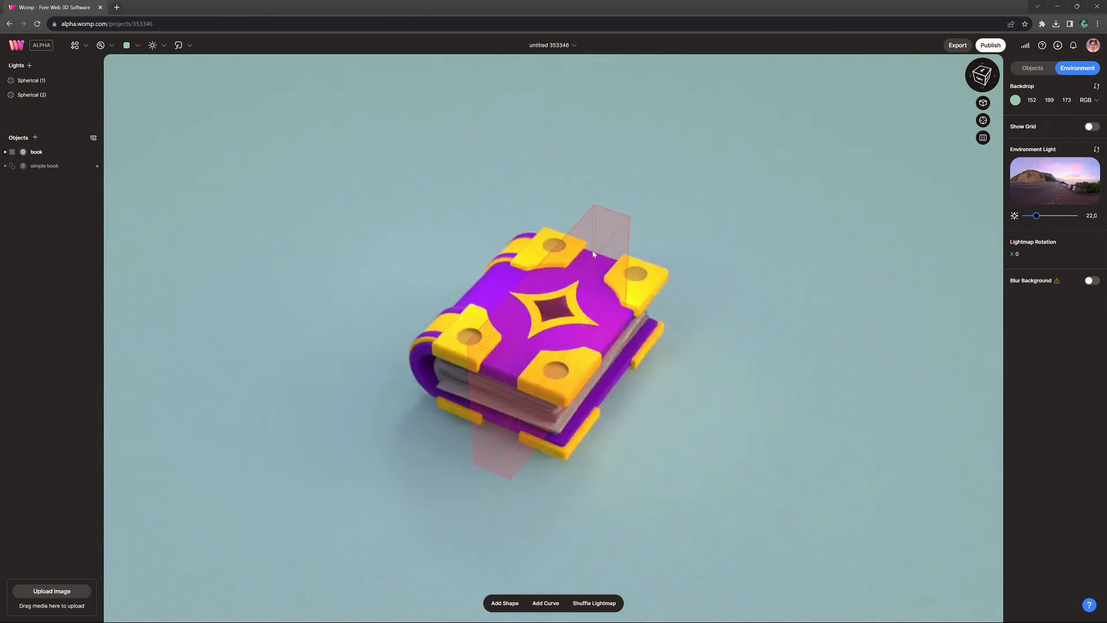
click(5, 151)
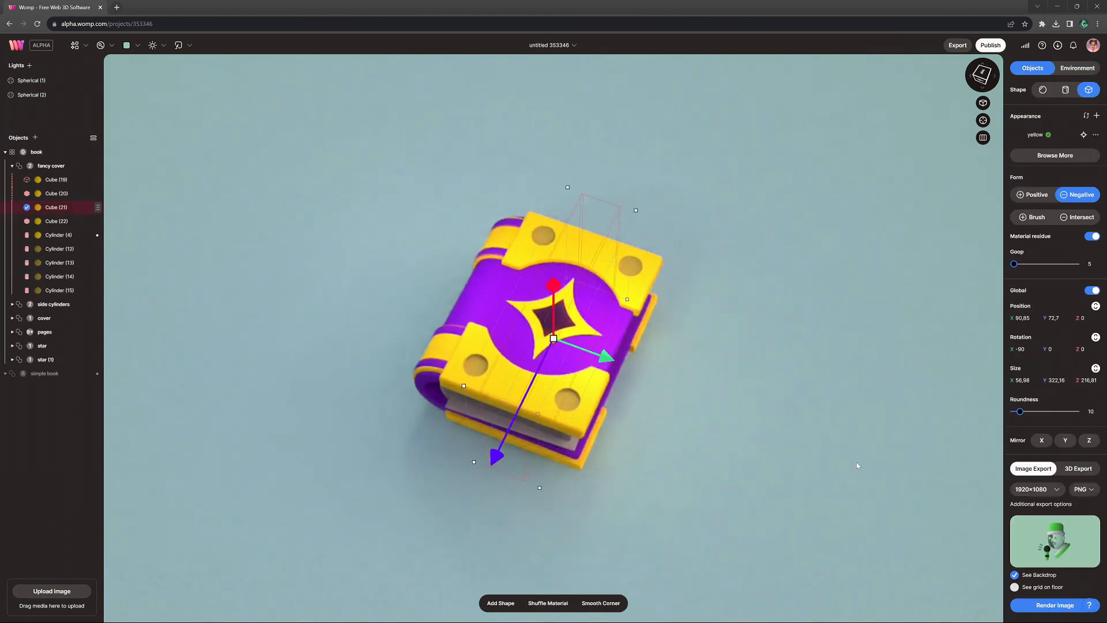
click(1078, 68)
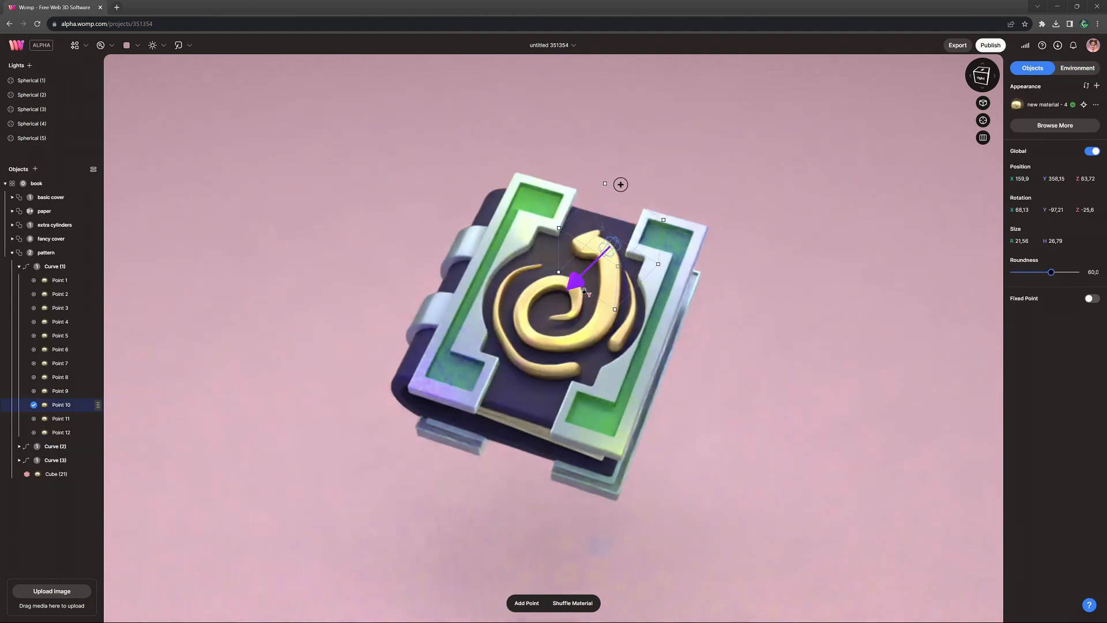
Step: Reshape the golden swirl by dragging points 10 and 4 of Curve (1)
drag(579, 290, 607, 297)
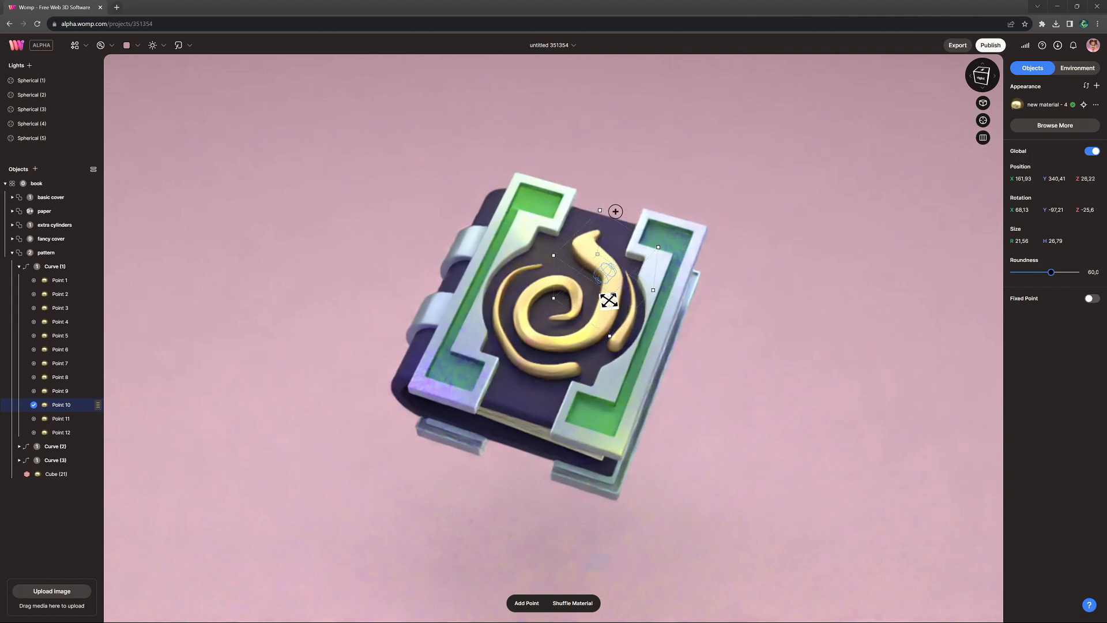
click(1076, 68)
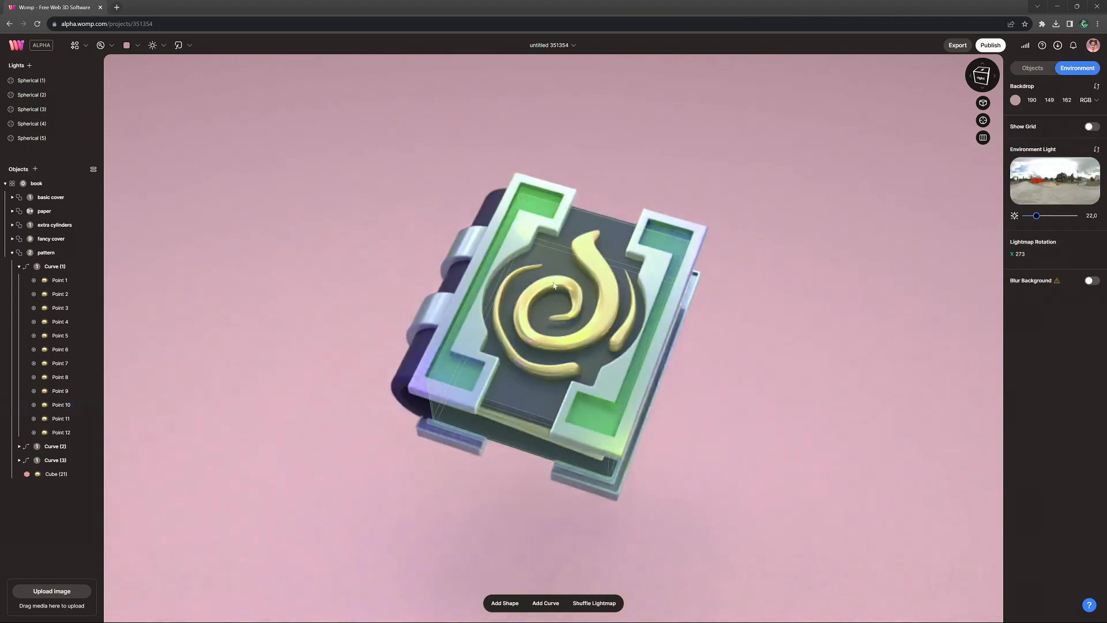
click(60, 321)
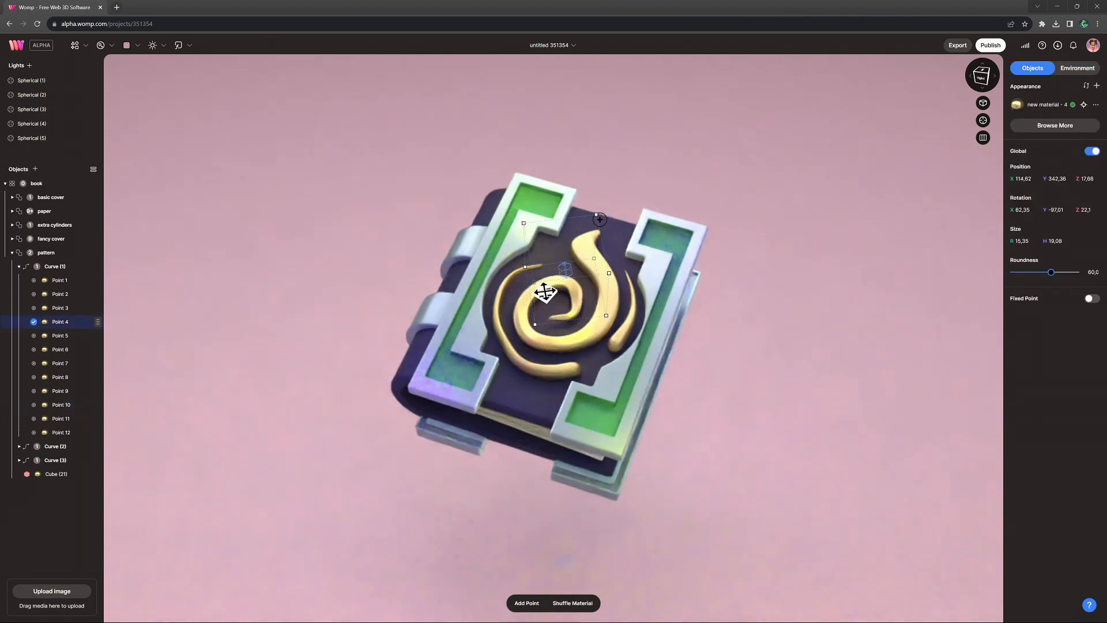
drag(545, 293, 565, 274)
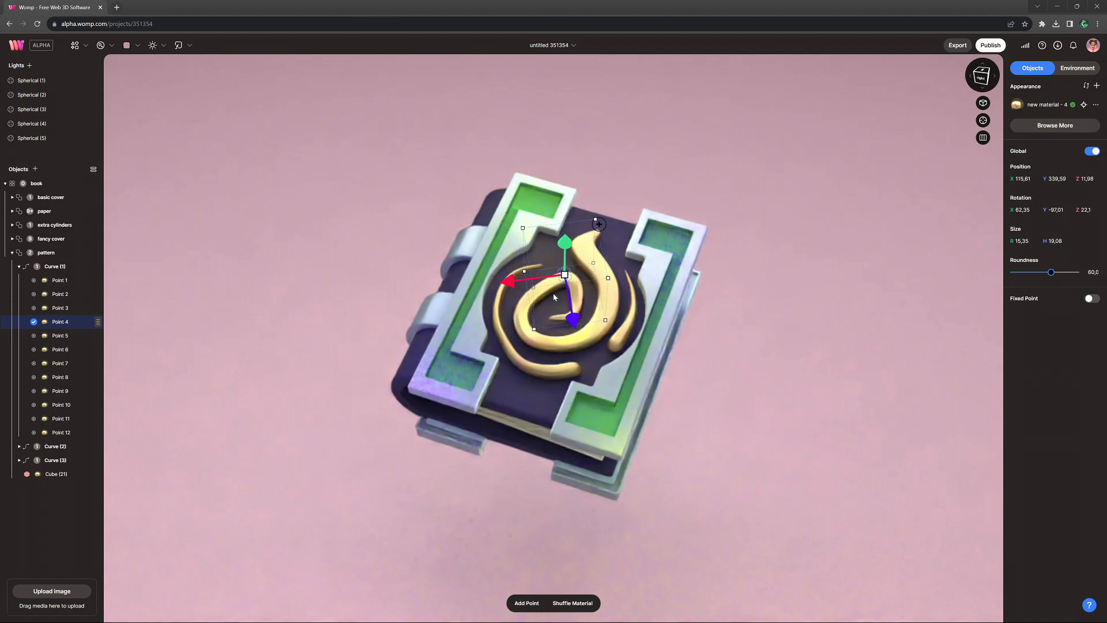
click(1078, 68)
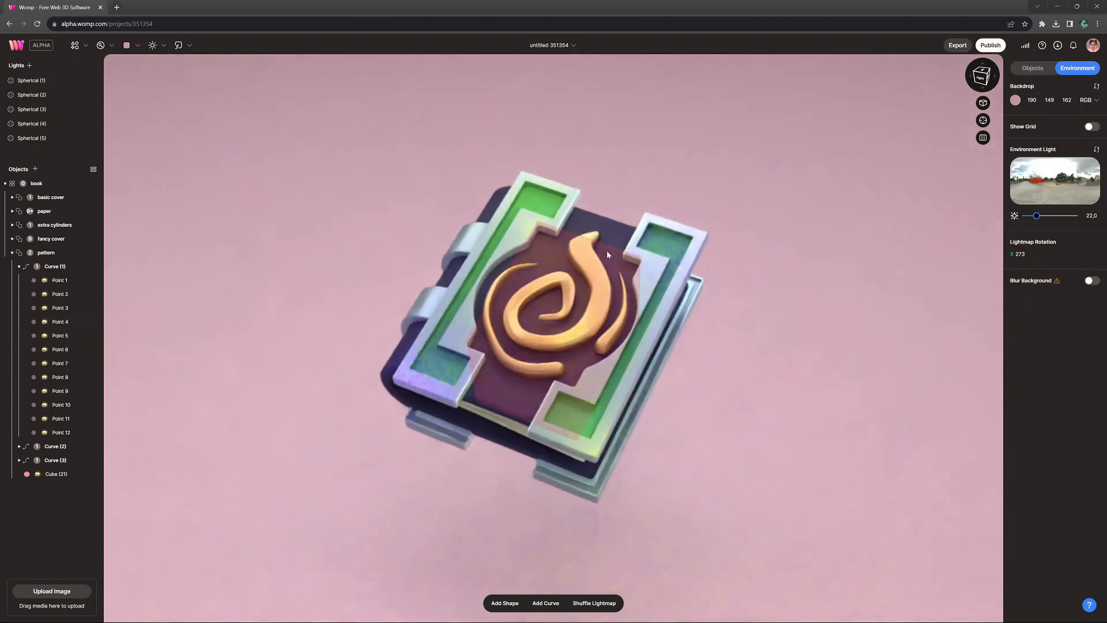
Step: Nudge the Cube (21) cover cutout, then bring up the red example book
click(55, 474)
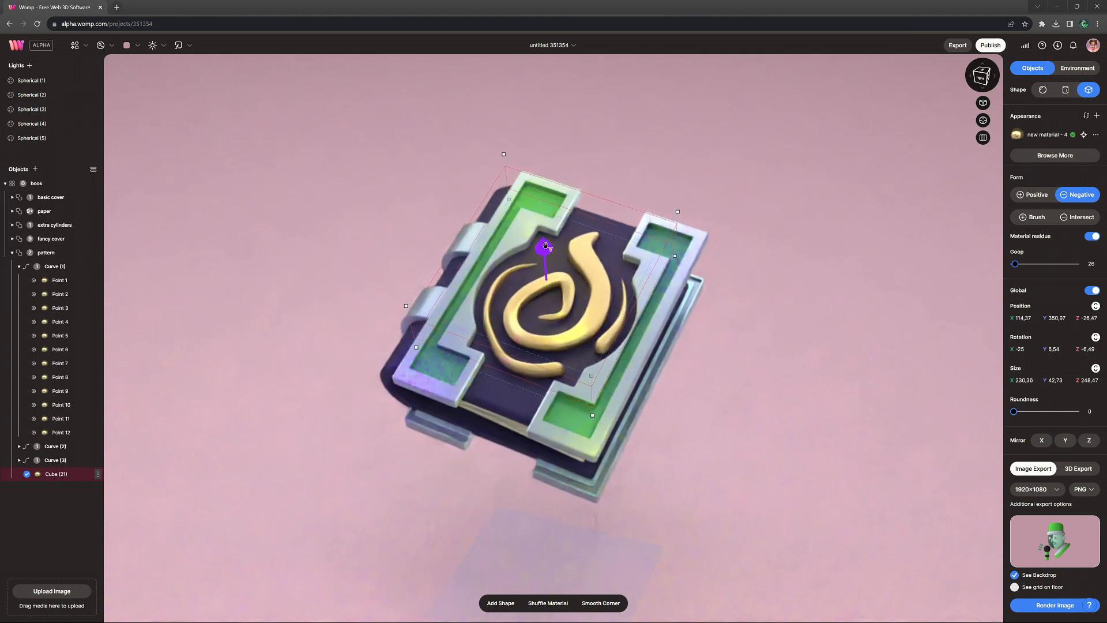
drag(546, 245, 546, 251)
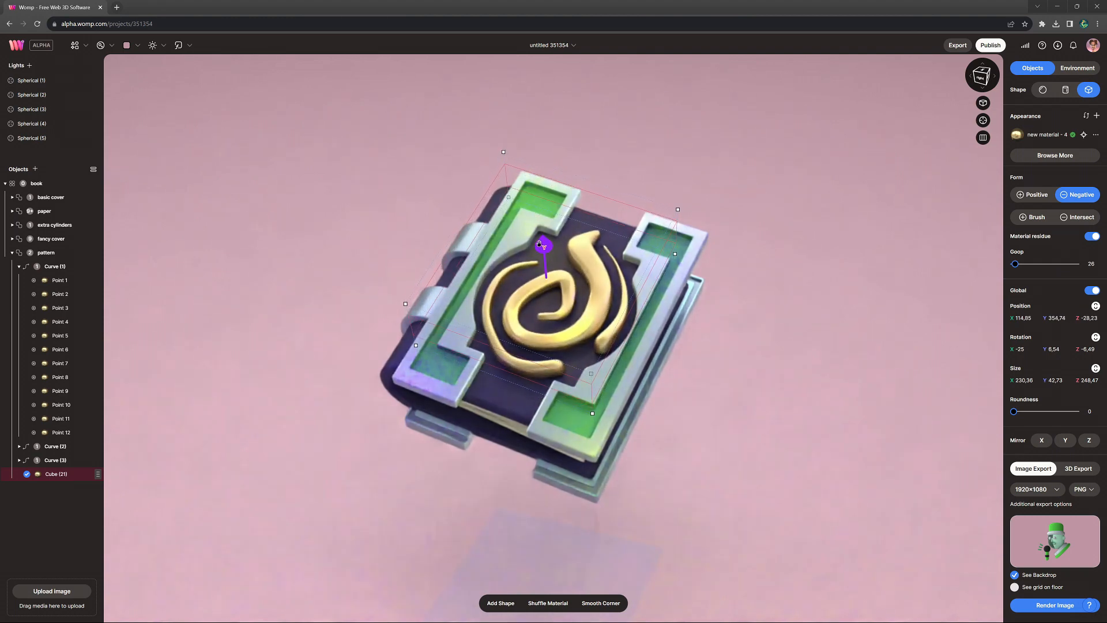
click(1076, 68)
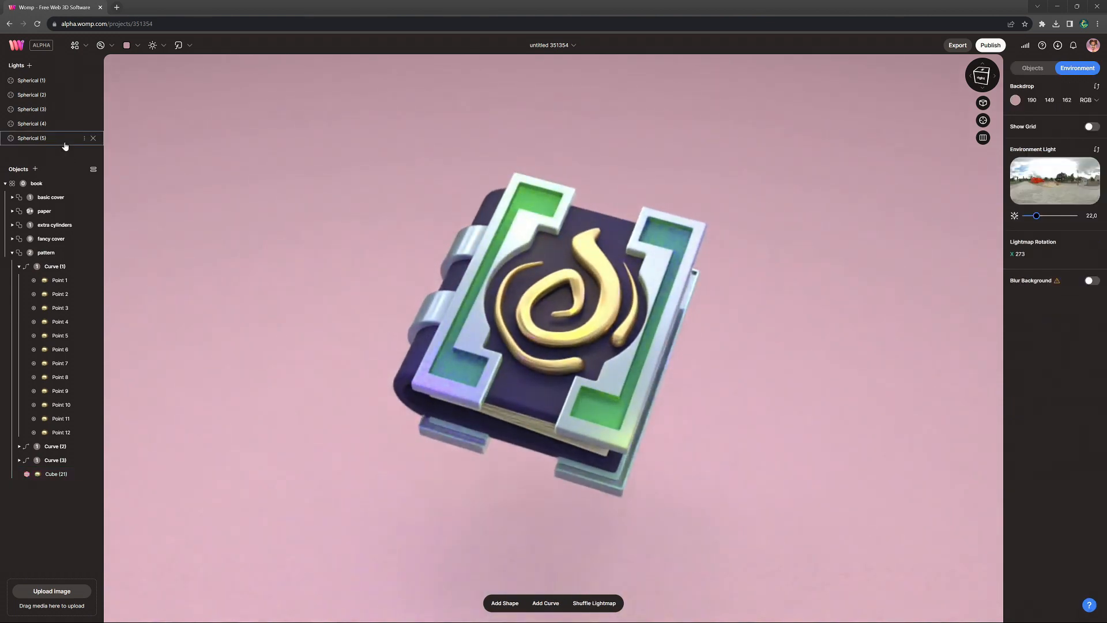
click(32, 138)
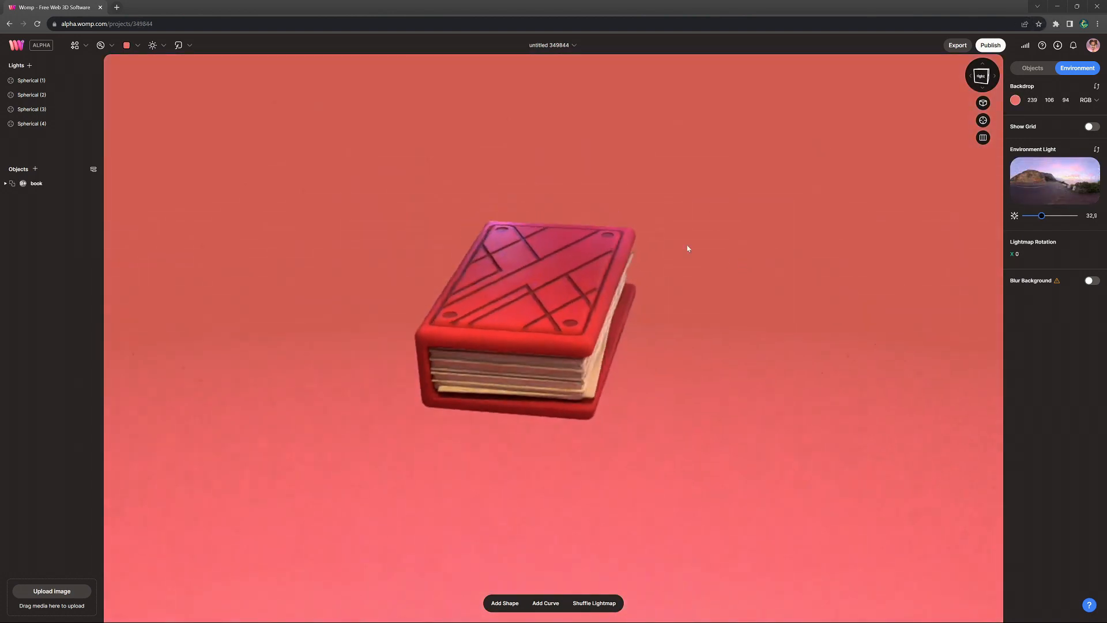
drag(689, 249, 736, 418)
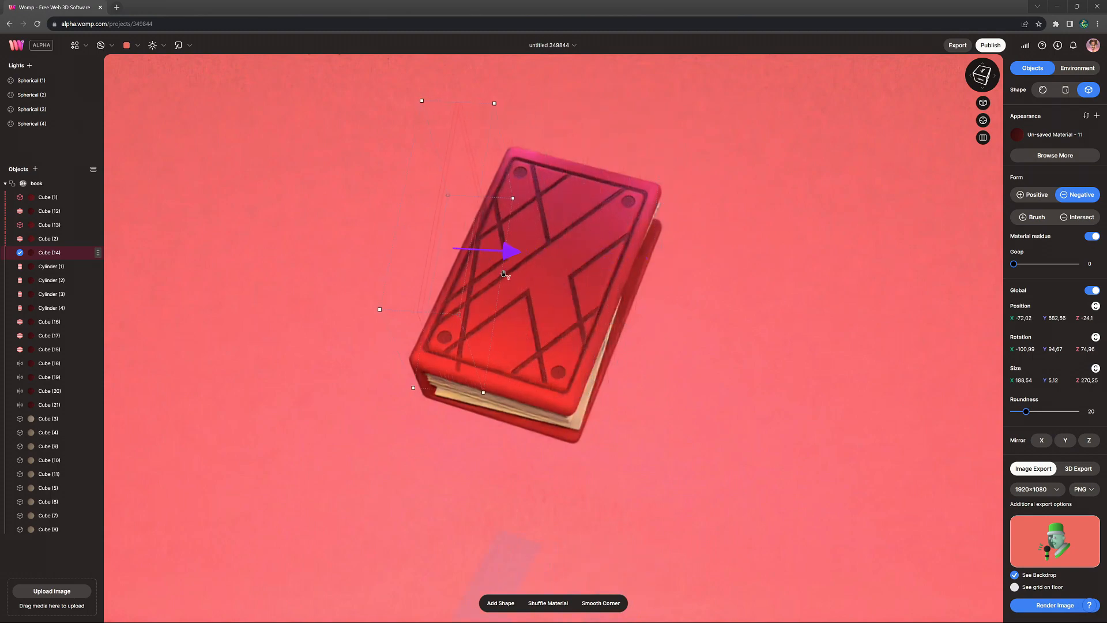
click(1077, 68)
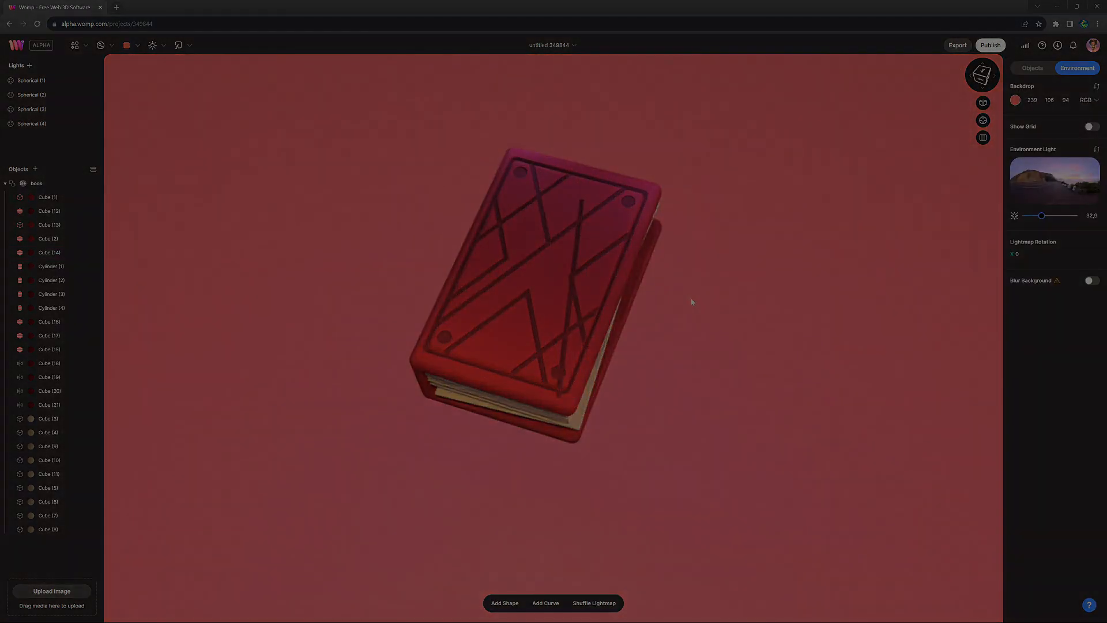